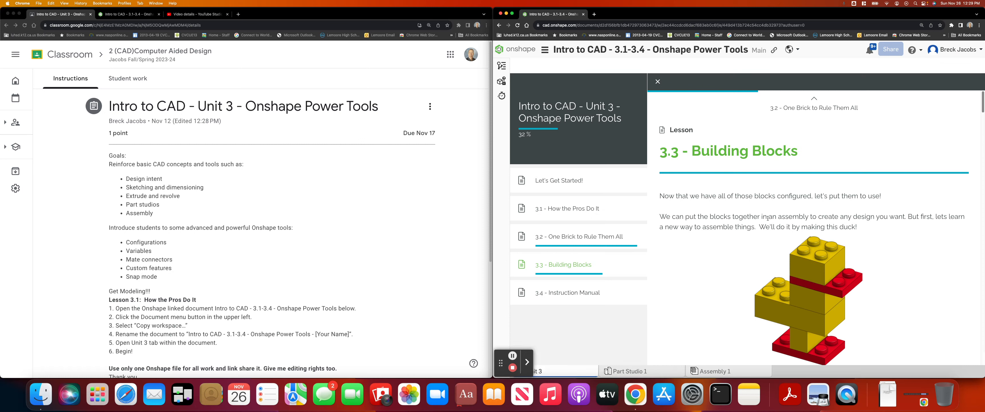
pyautogui.moveTo(852, 311)
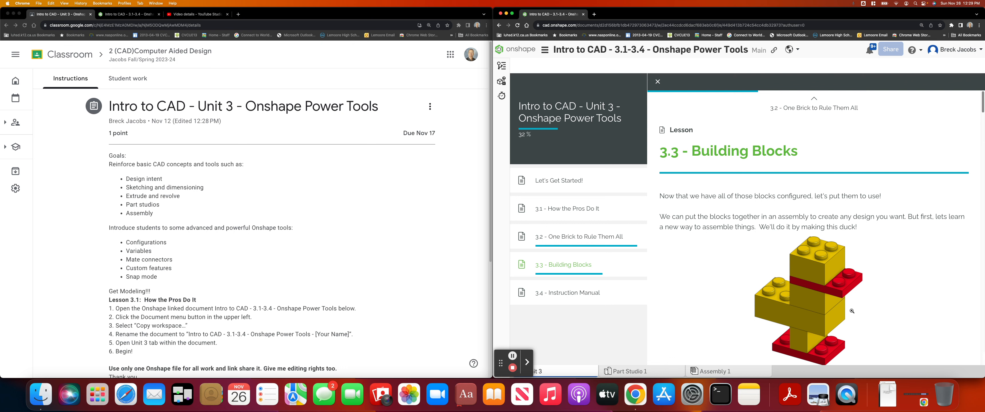
pyautogui.moveTo(766, 238)
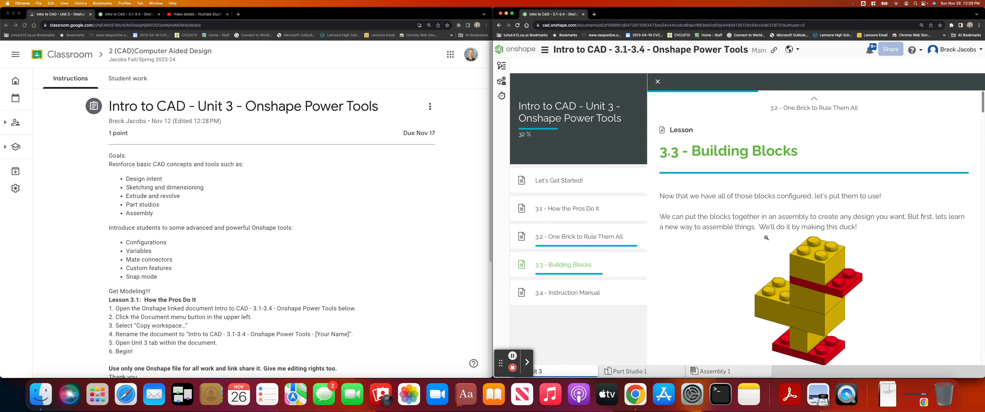
pyautogui.moveTo(887, 301)
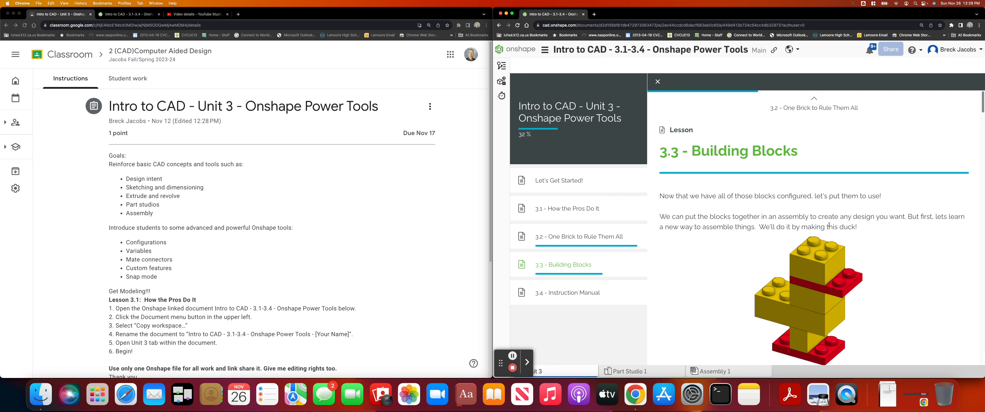
# - Scroll down through the Building Blocks lesson's duck assembly steps
pyautogui.scroll(-3)
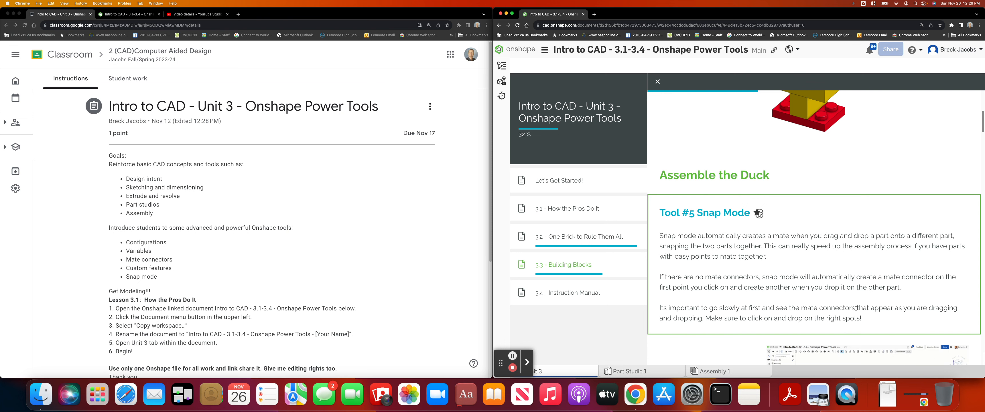
pyautogui.moveTo(811, 264)
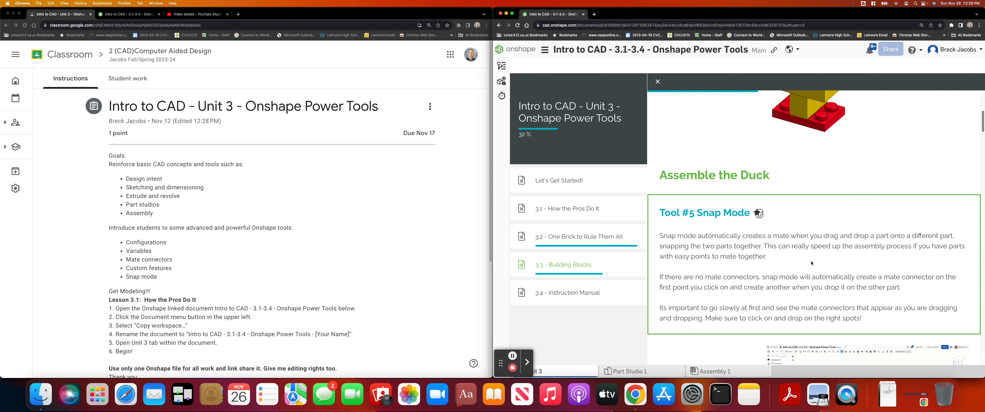
pyautogui.scroll(-3)
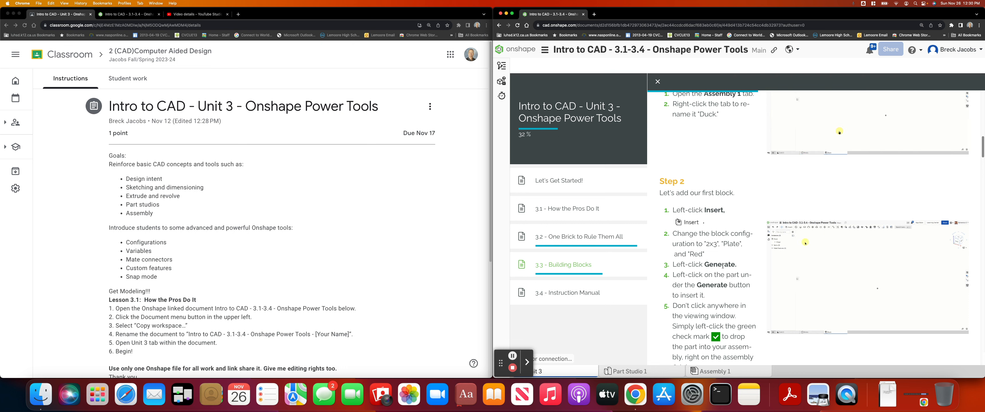
pyautogui.scroll(-3)
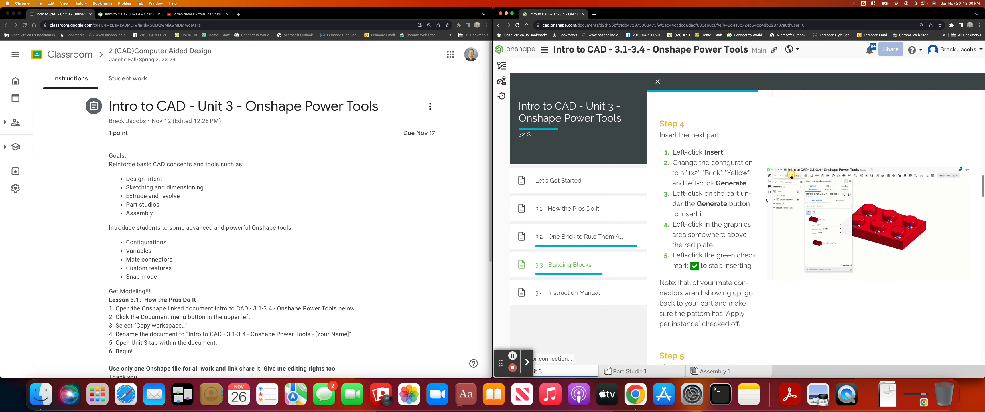
pyautogui.scroll(-3)
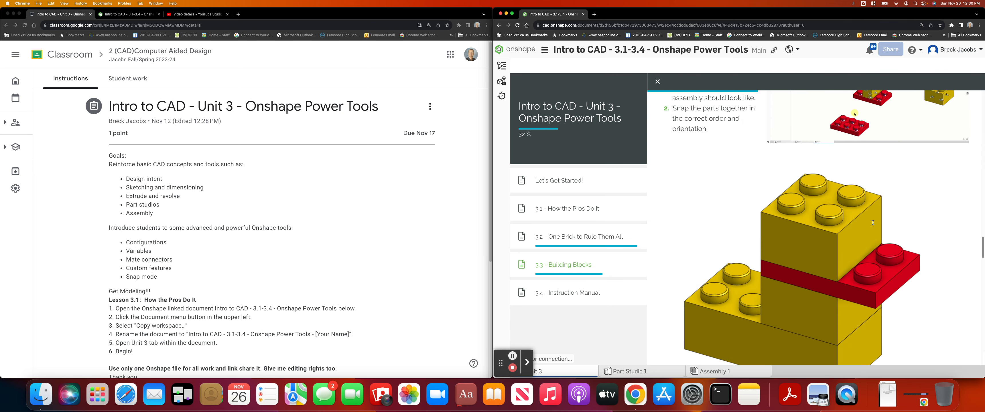
pyautogui.scroll(-3)
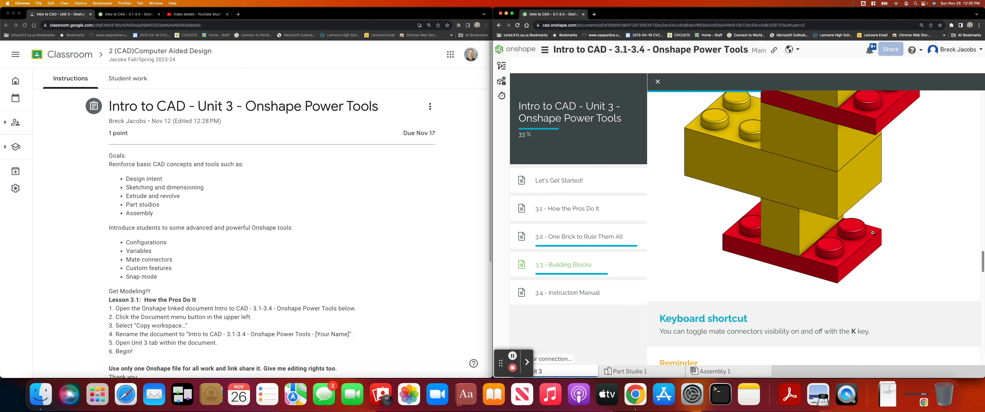
pyautogui.scroll(-3)
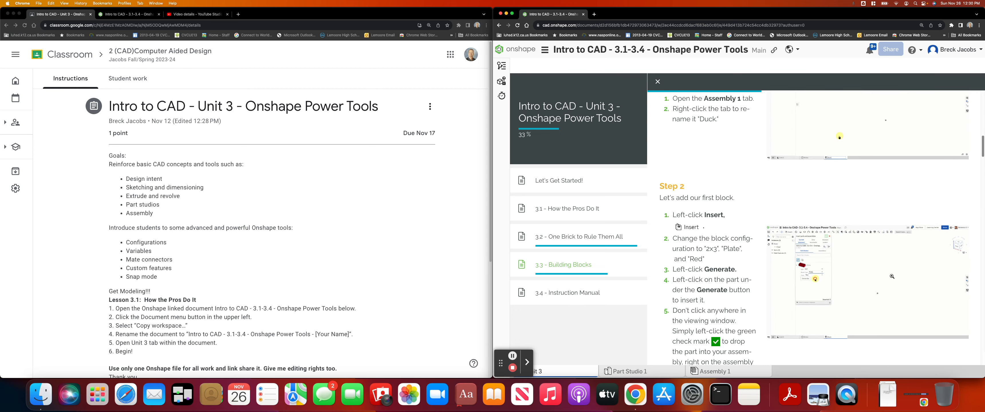
pyautogui.scroll(-3)
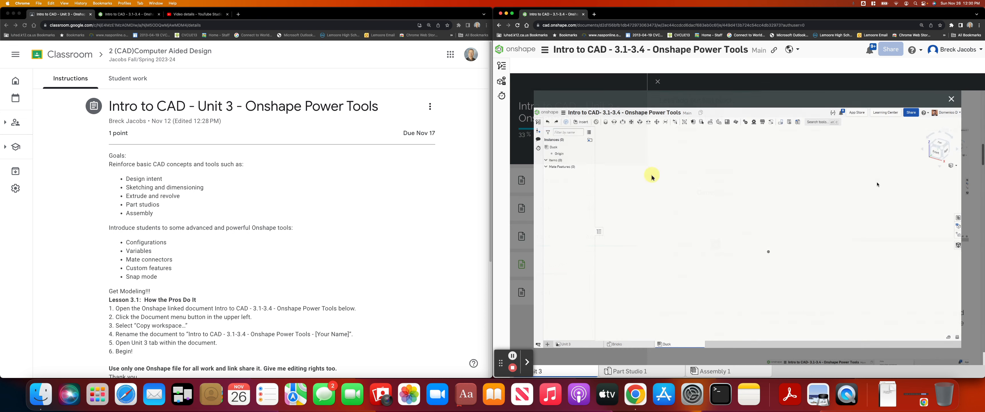
# - Watch the enlarged Step 2 clip of inserting the red brick plate, then close the lightbox
pyautogui.click(579, 122)
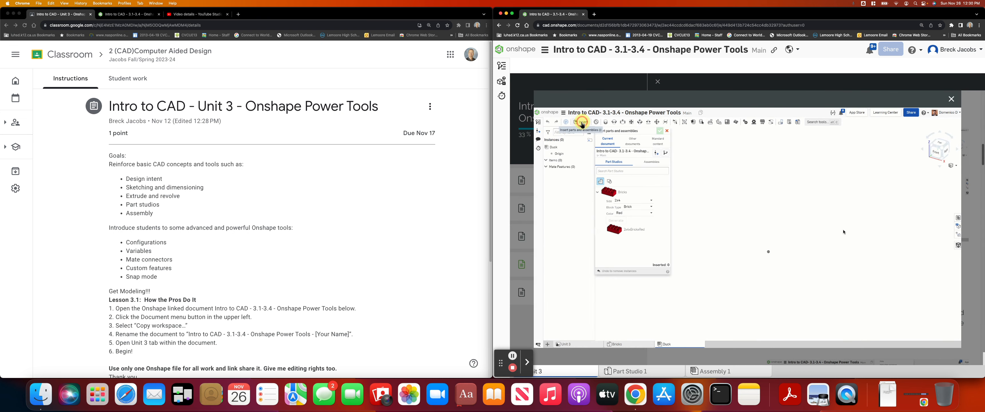
pyautogui.click(650, 207)
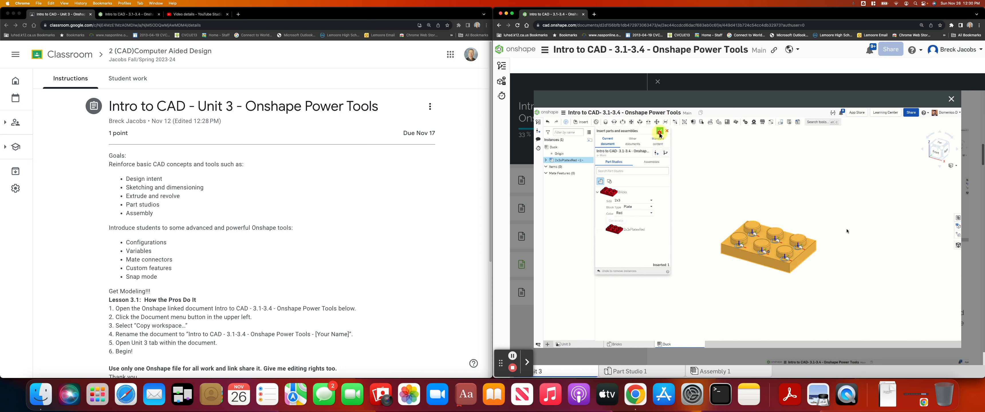
pyautogui.click(666, 131)
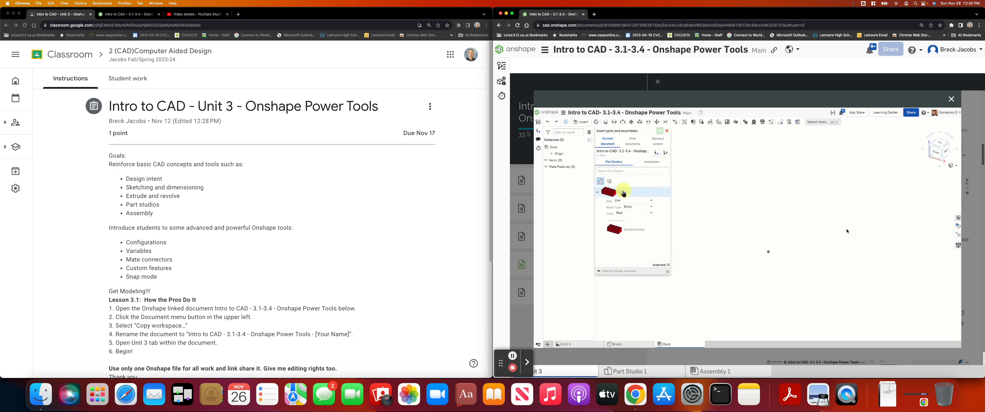
pyautogui.click(633, 208)
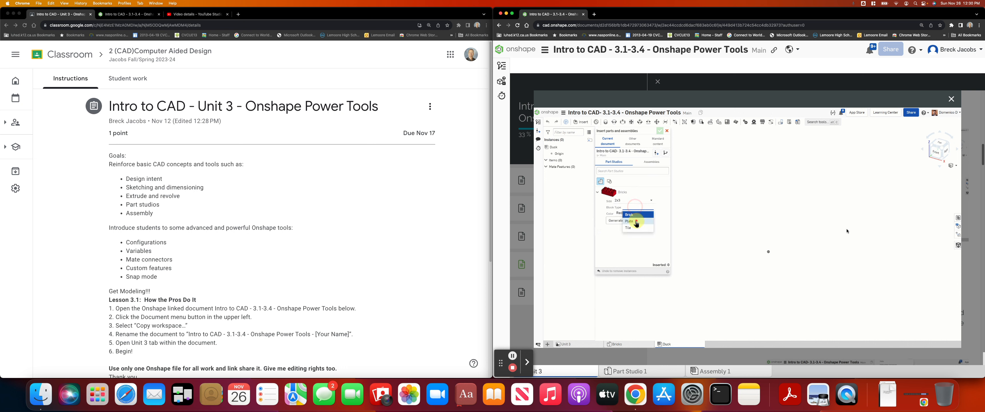
pyautogui.click(629, 221)
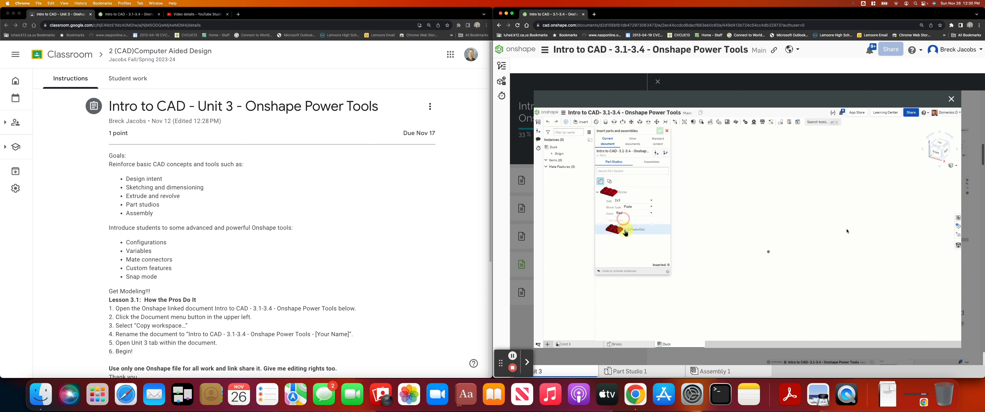
pyautogui.click(621, 218)
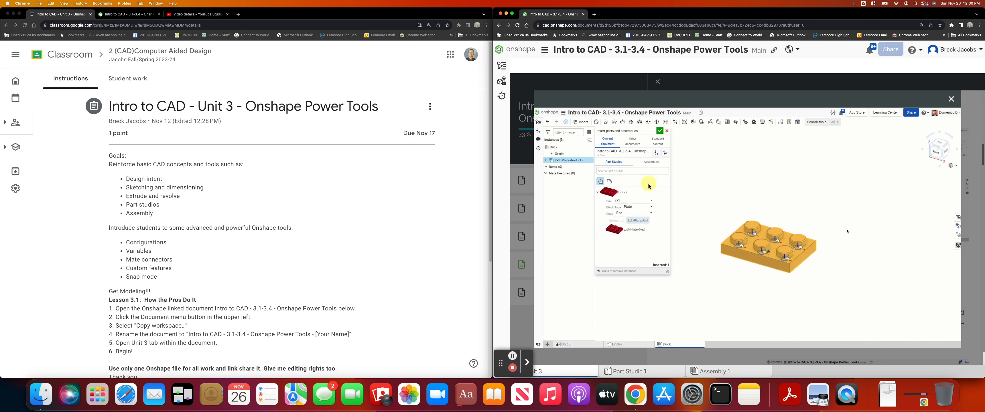
pyautogui.click(660, 131)
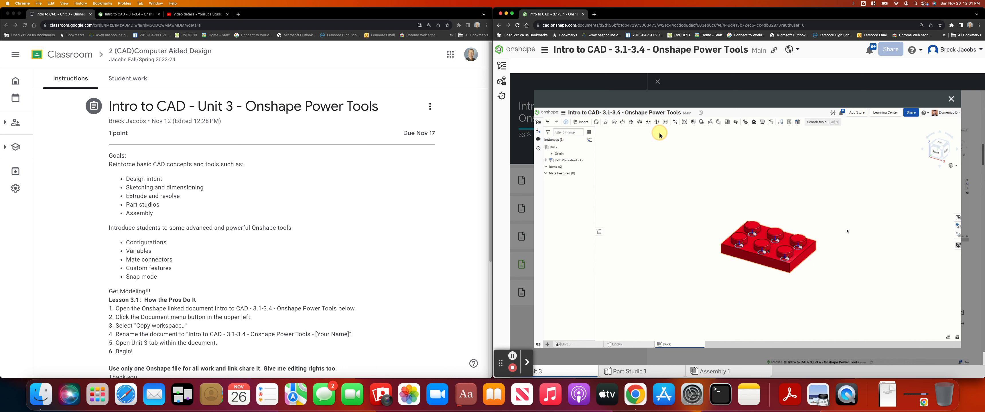
pyautogui.click(580, 122)
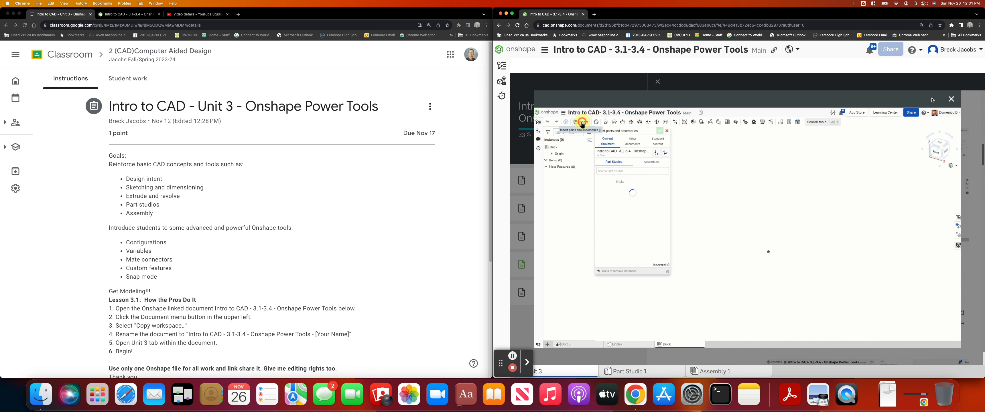
pyautogui.click(563, 264)
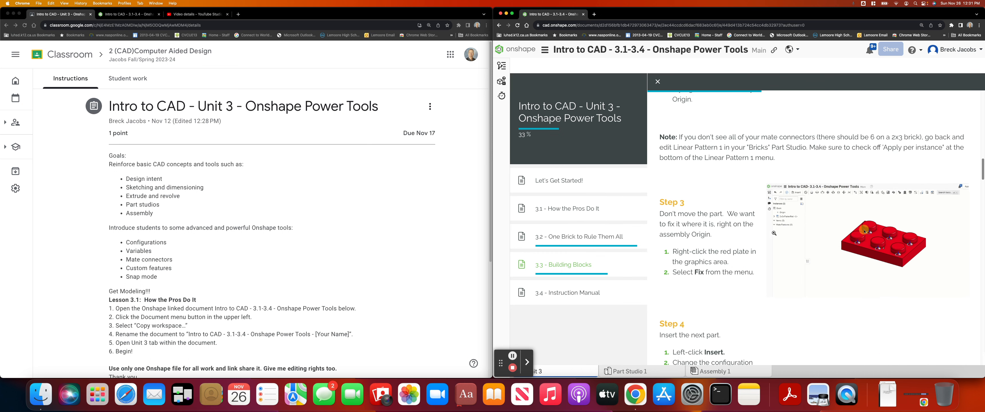
pyautogui.rightClick(870, 238)
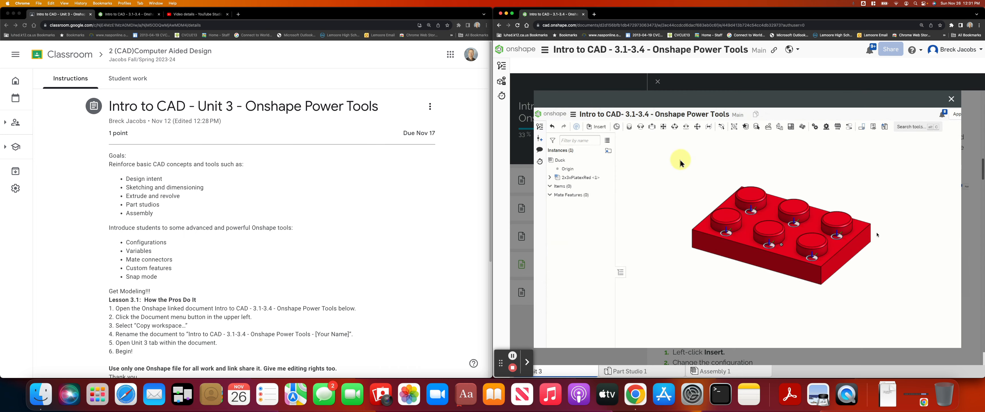
pyautogui.rightClick(761, 217)
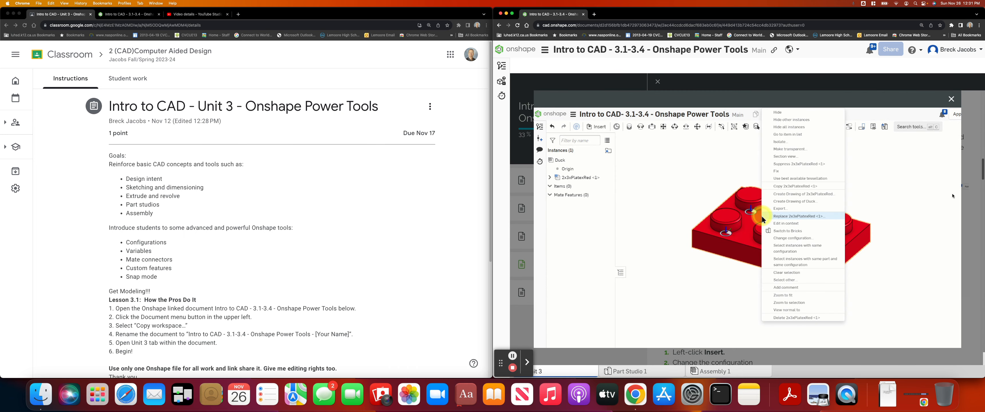
pyautogui.moveTo(784, 171)
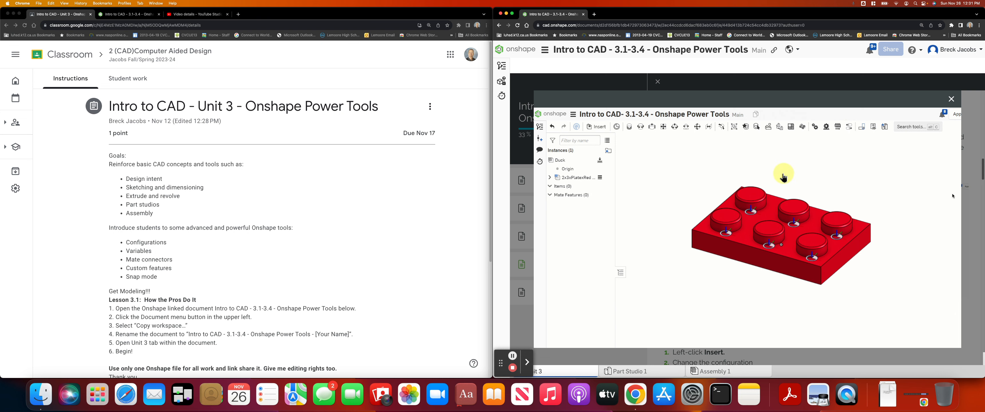
pyautogui.rightClick(762, 220)
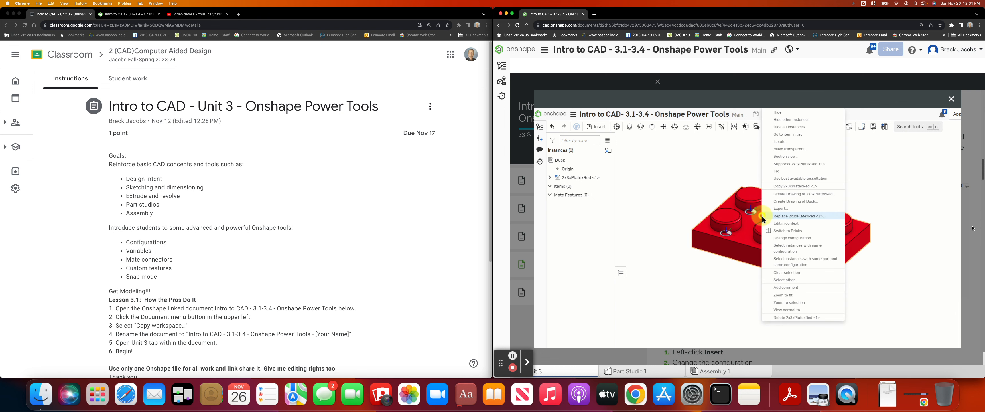
pyautogui.moveTo(784, 172)
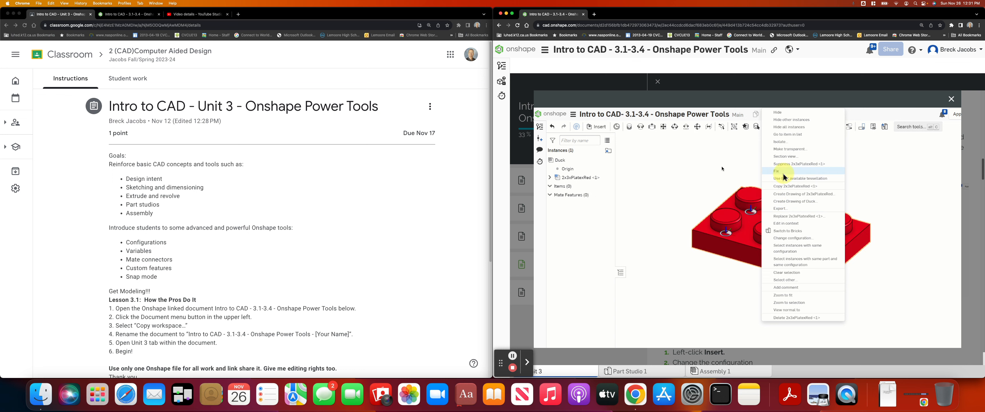
pyautogui.click(784, 174)
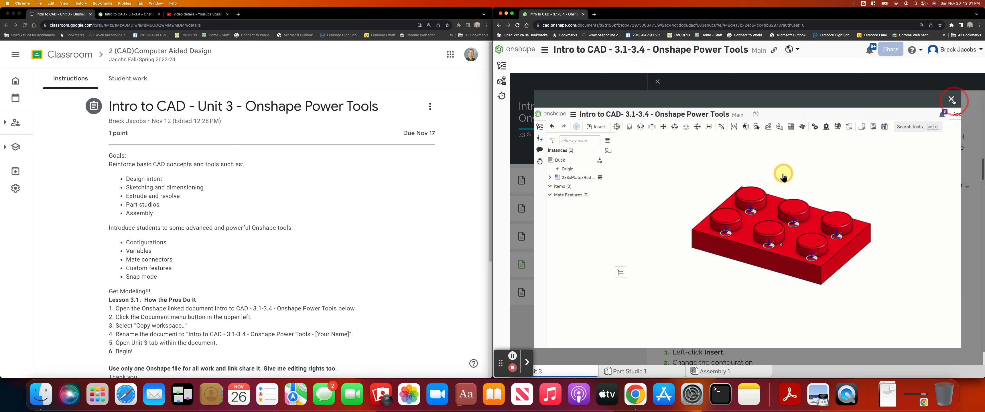
pyautogui.click(951, 99)
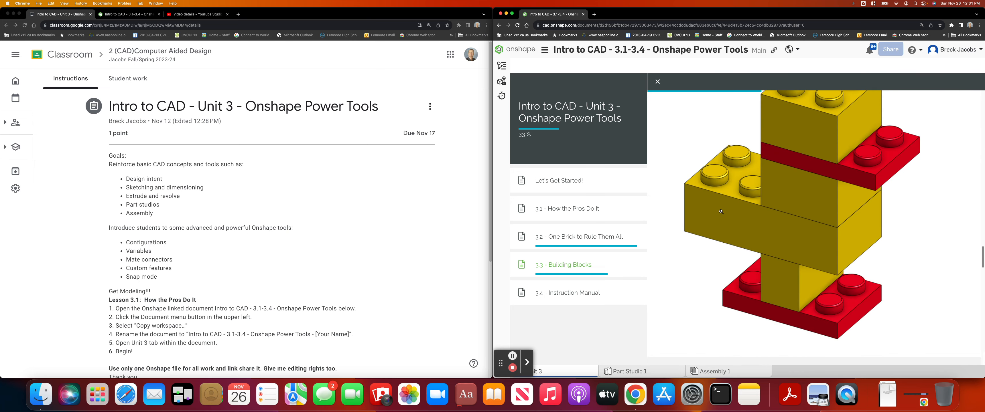
pyautogui.moveTo(831, 319)
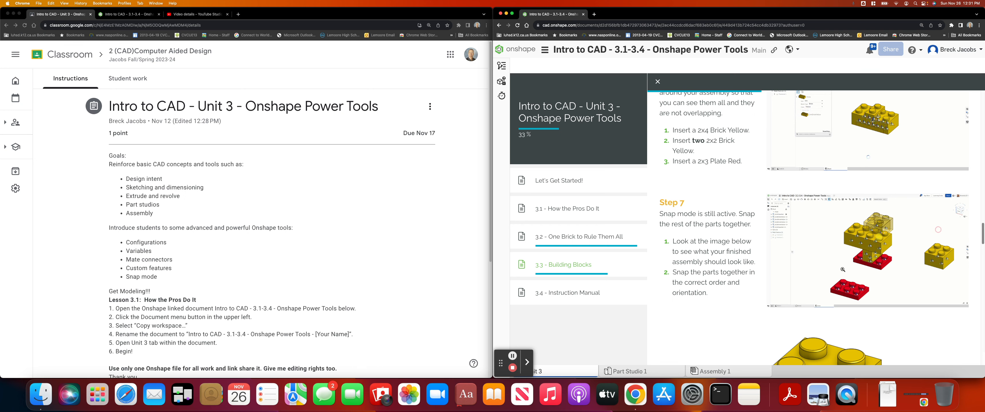
# - Show the student's Intro to CAD document in the left window beside the lesson
pyautogui.scroll(-3)
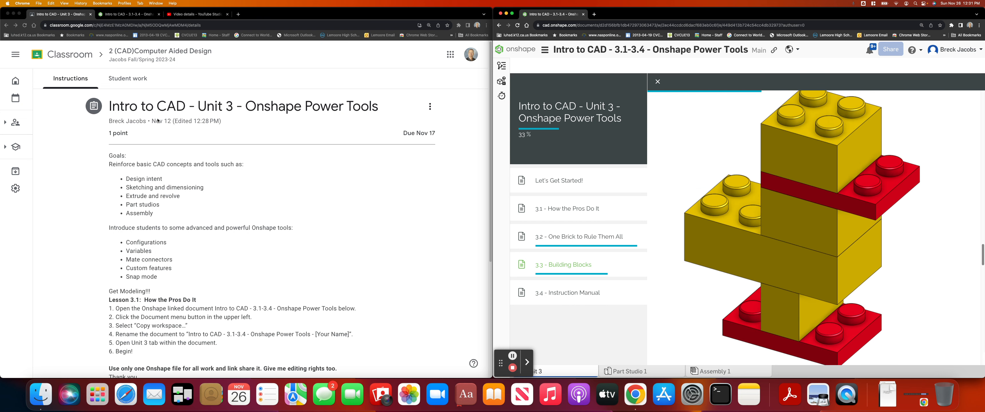
pyautogui.click(196, 14)
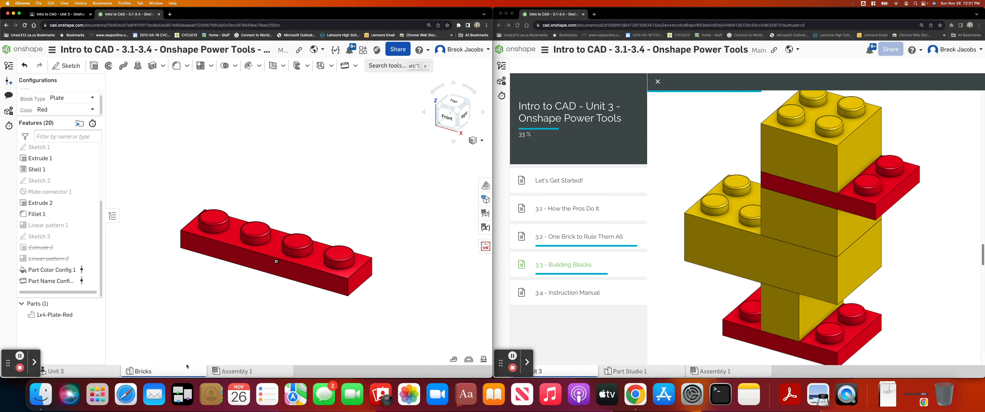
# - In Assembly 1's Insert dialog, configure Bricks as a red 2x3 Plate and generate it
pyautogui.click(238, 371)
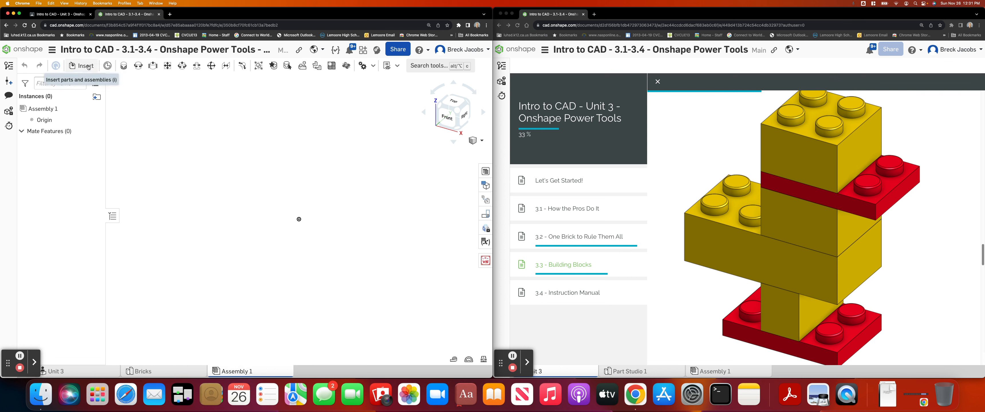
pyautogui.click(85, 65)
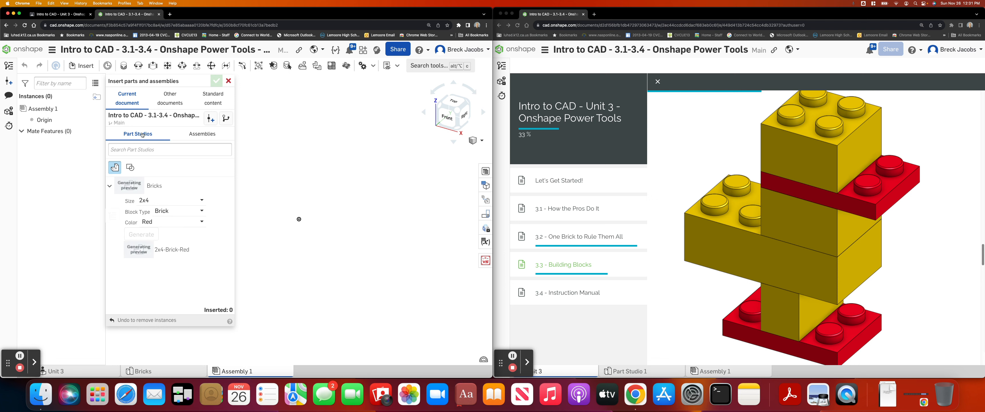
pyautogui.moveTo(145, 221)
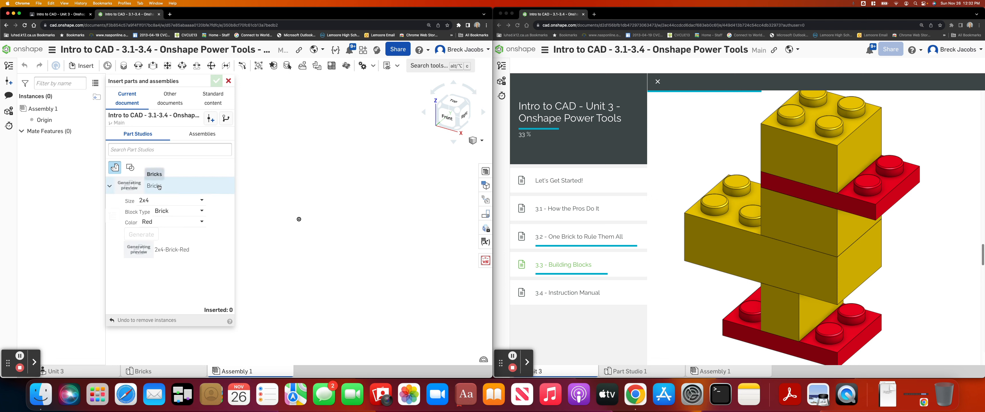
pyautogui.moveTo(160, 187)
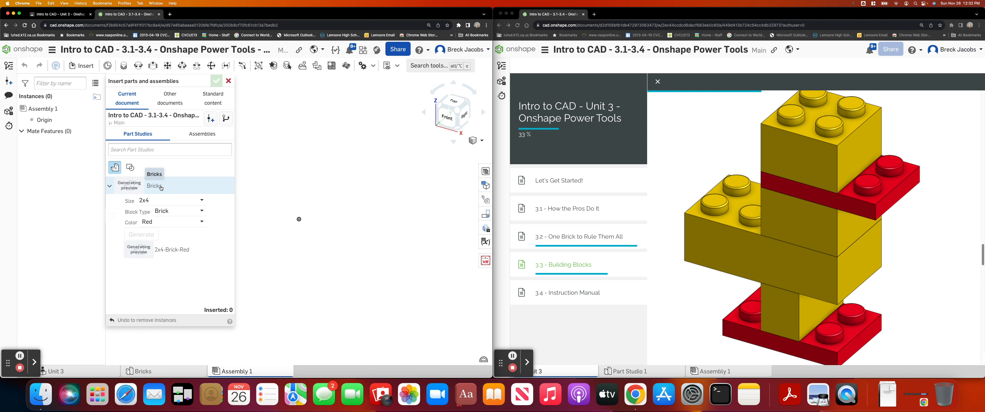
pyautogui.click(178, 211)
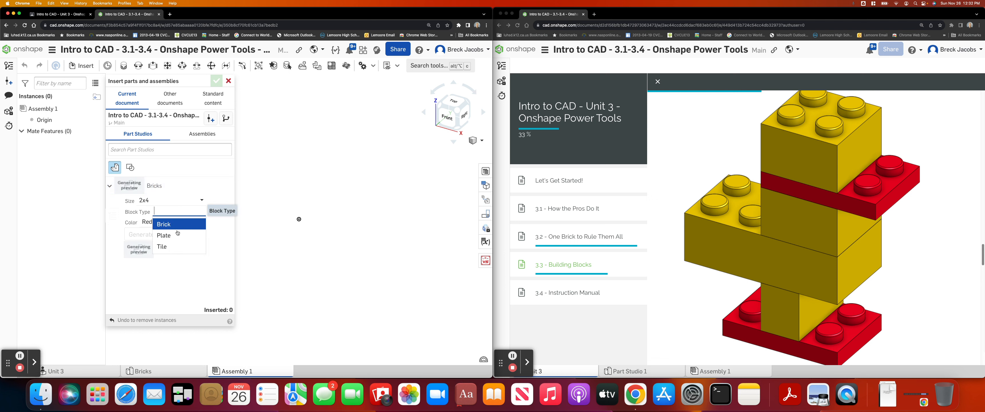
pyautogui.click(164, 235)
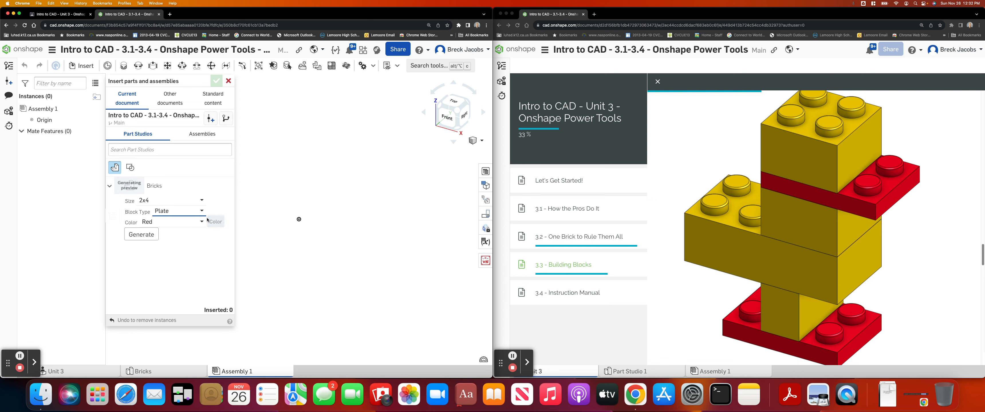
pyautogui.moveTo(215, 221)
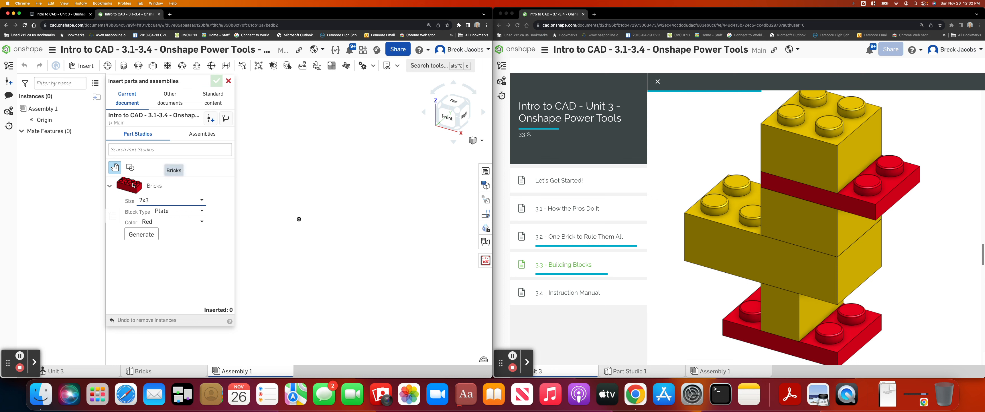
pyautogui.moveTo(169, 213)
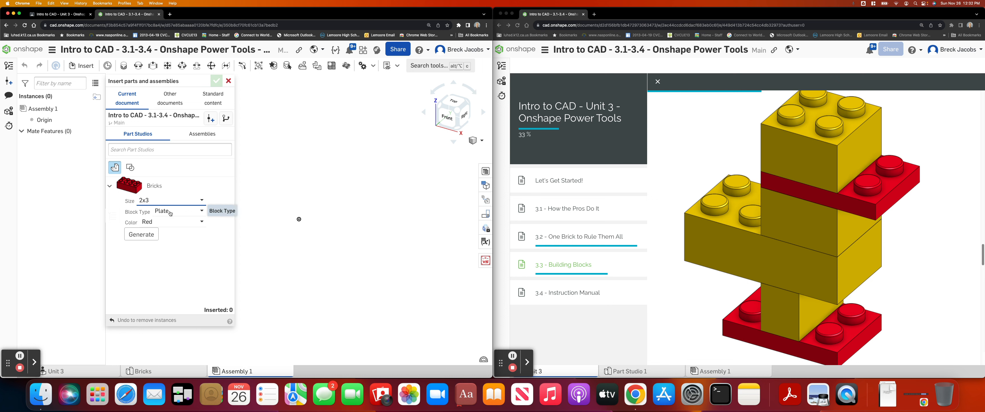
pyautogui.click(179, 212)
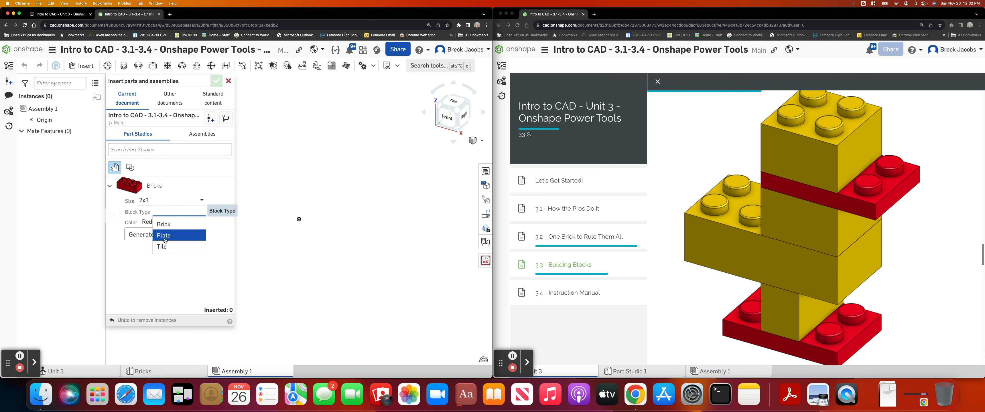
pyautogui.click(162, 247)
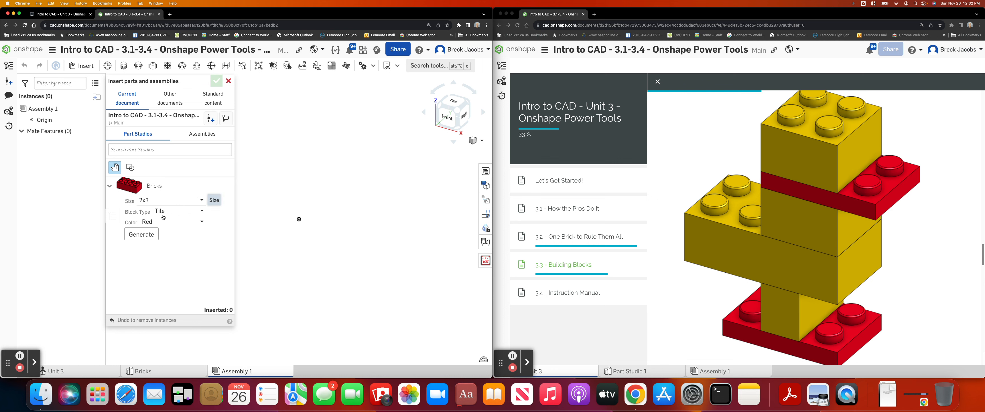
pyautogui.click(179, 211)
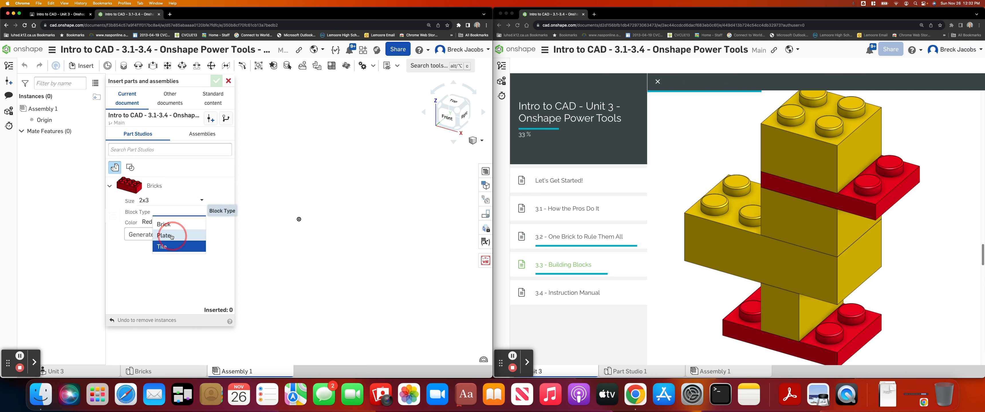
pyautogui.click(164, 237)
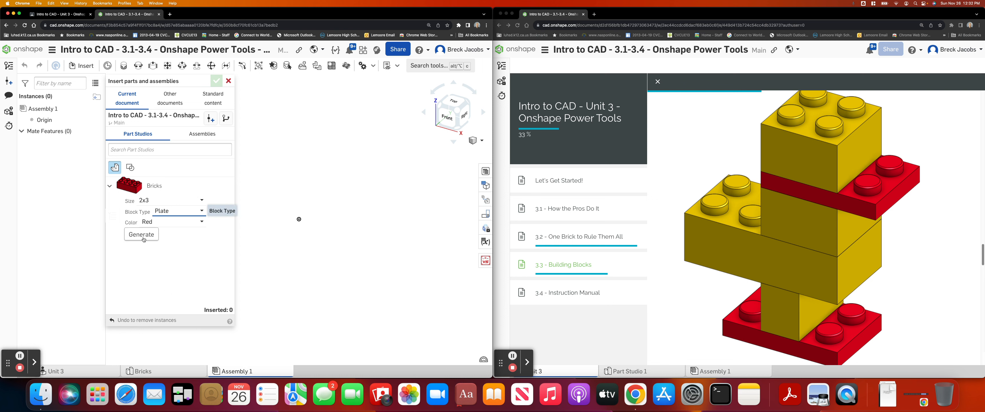
pyautogui.click(141, 234)
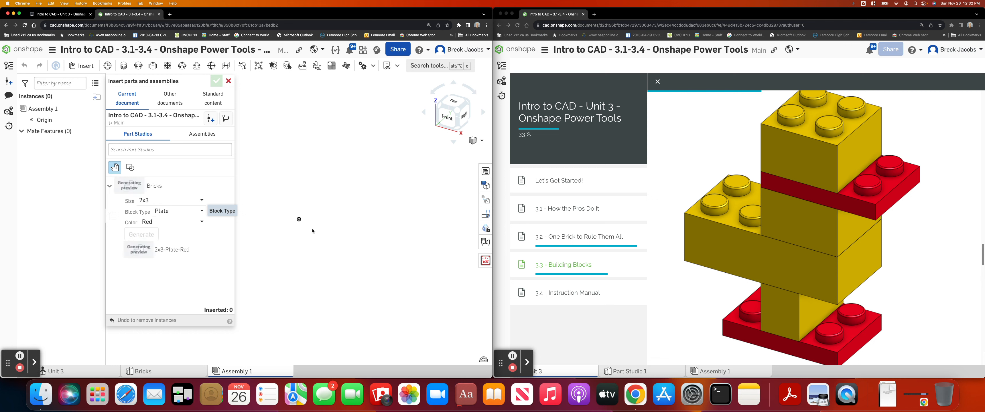
pyautogui.moveTo(278, 217)
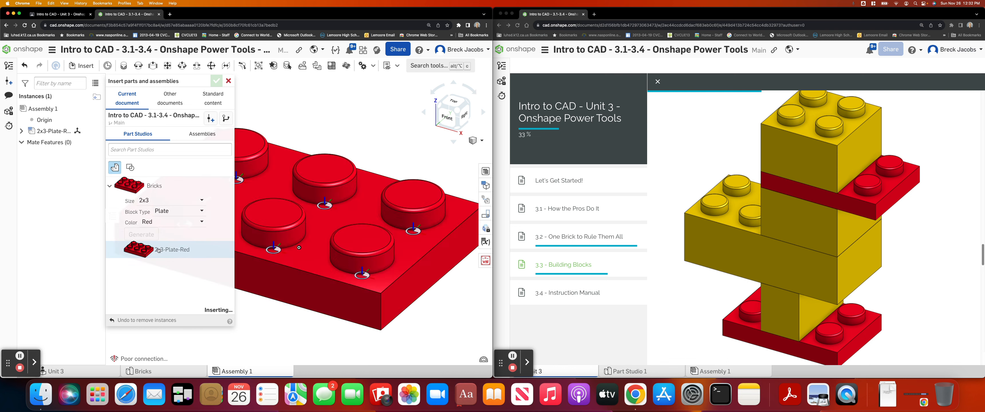
# - Place the red 2x3 plate in the assembly and confirm the insertion
pyautogui.click(217, 81)
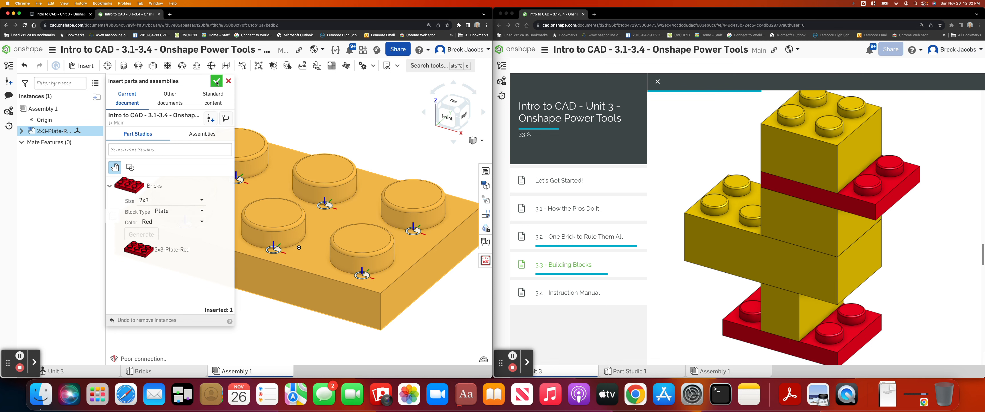
pyautogui.click(216, 80)
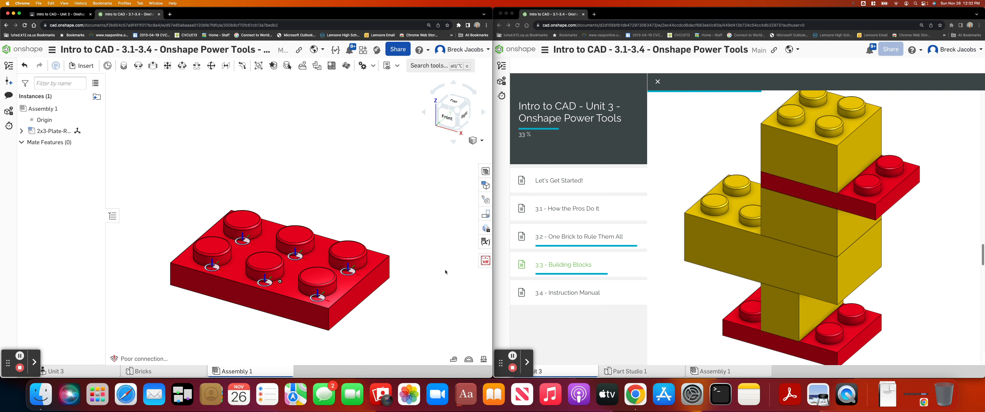
pyautogui.moveTo(746, 236)
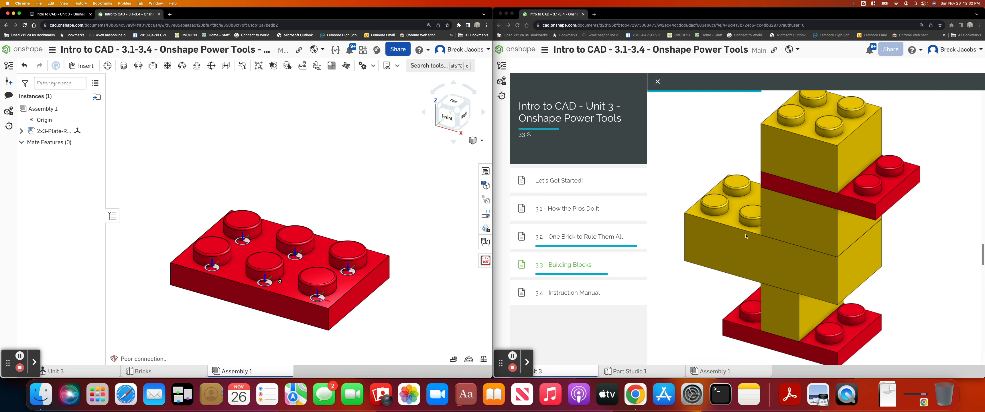
pyautogui.moveTo(867, 216)
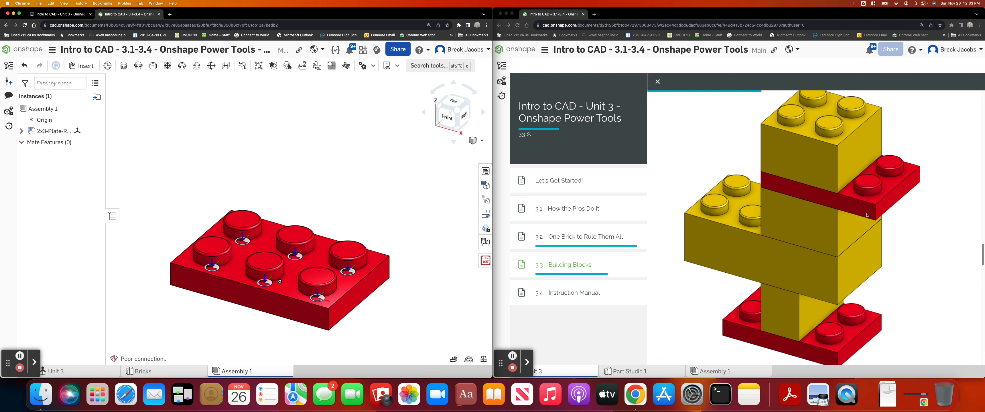
pyautogui.moveTo(877, 181)
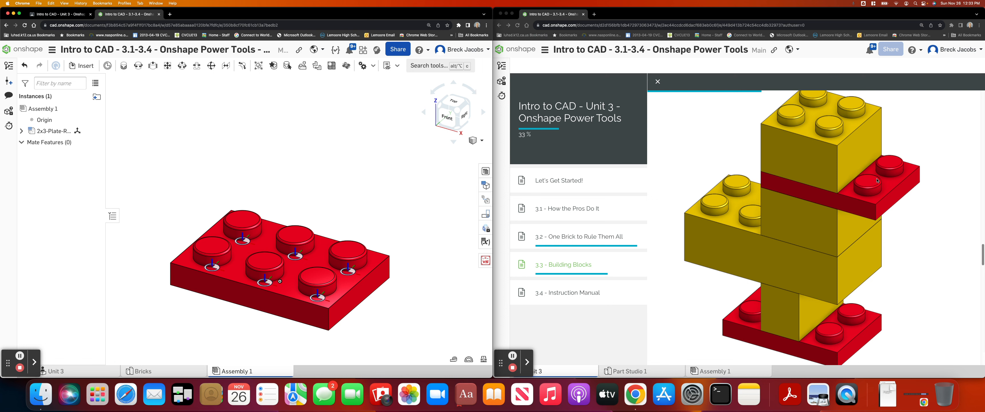
pyautogui.moveTo(858, 201)
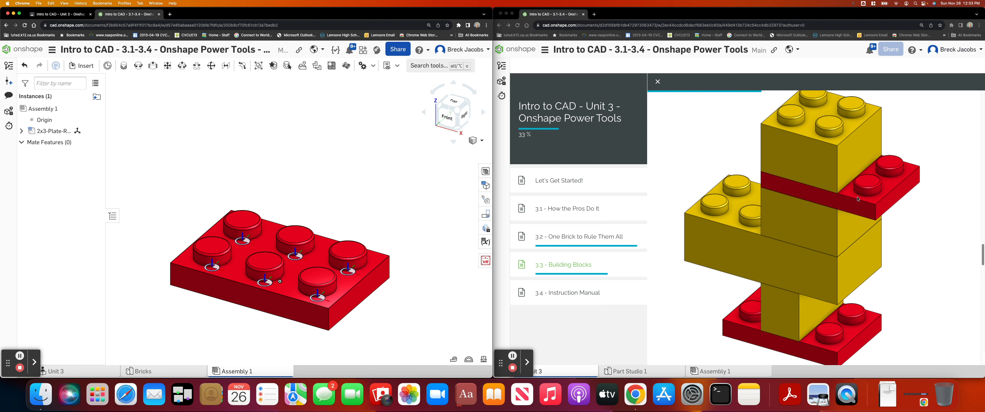
pyautogui.moveTo(905, 210)
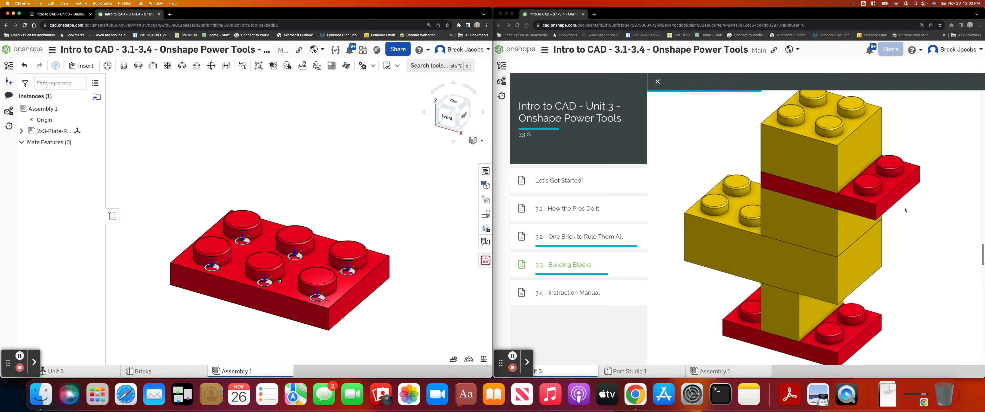
pyautogui.moveTo(870, 202)
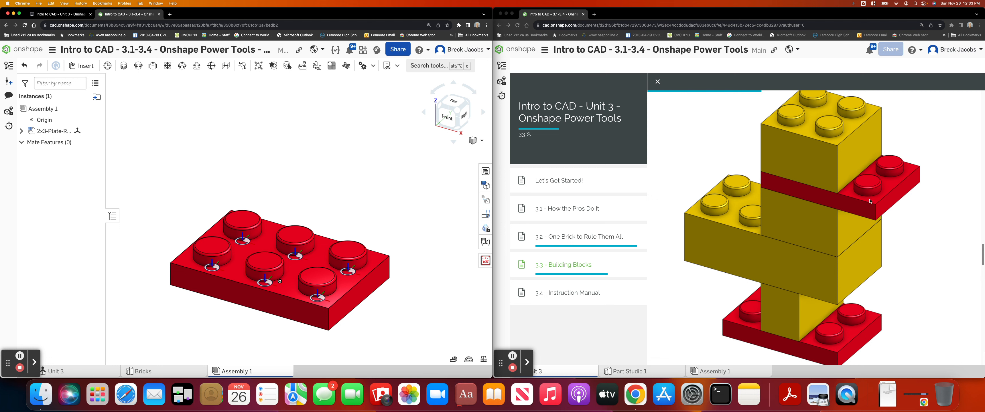
pyautogui.moveTo(870, 201)
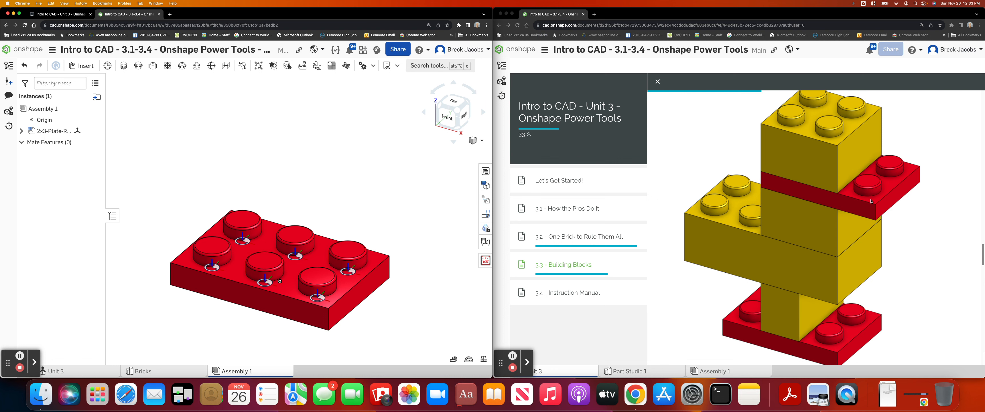
pyautogui.moveTo(906, 203)
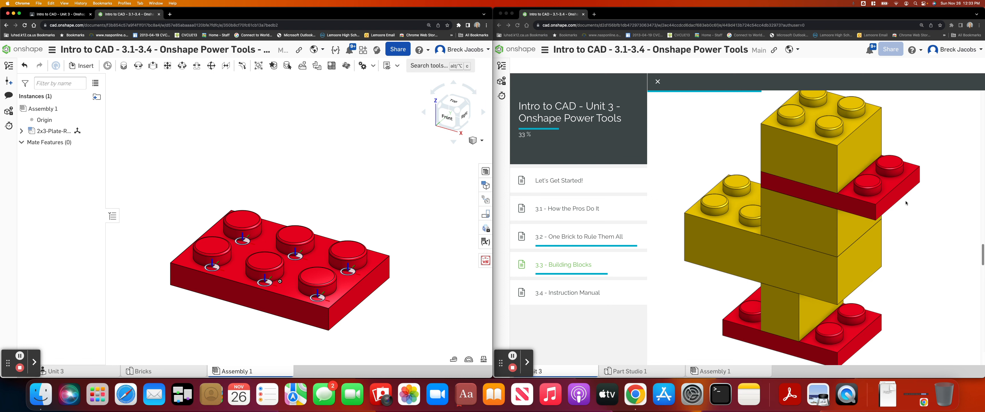
pyautogui.moveTo(730, 224)
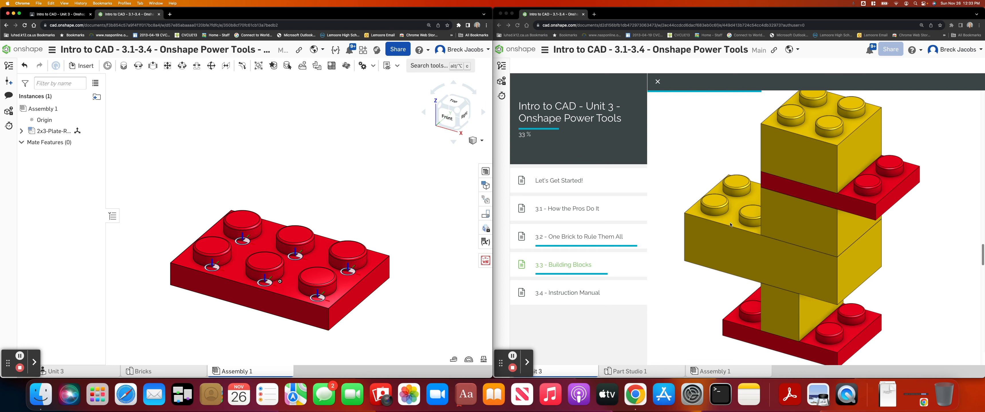
pyautogui.scroll(-3)
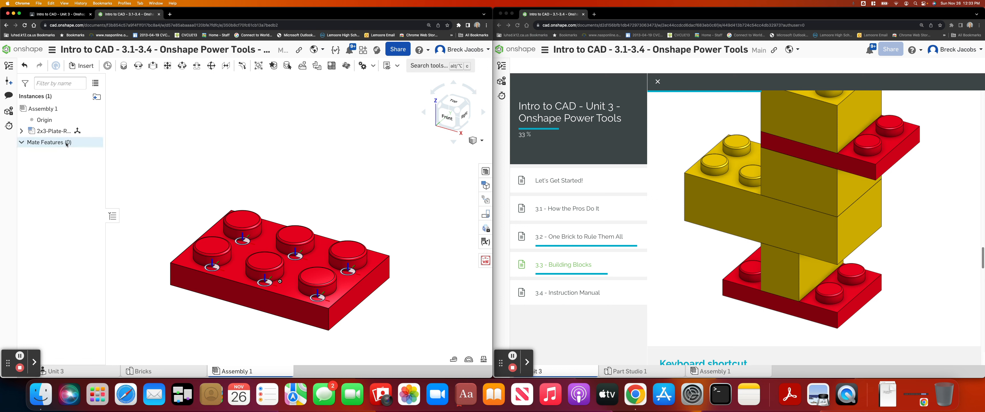
# - Configure a second Bricks instance as a red 2x3 Plate and generate it
pyautogui.click(81, 66)
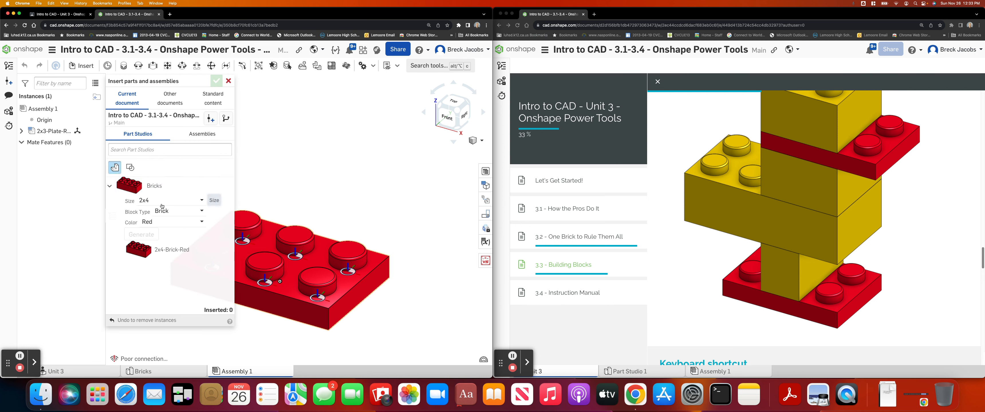
pyautogui.click(179, 200)
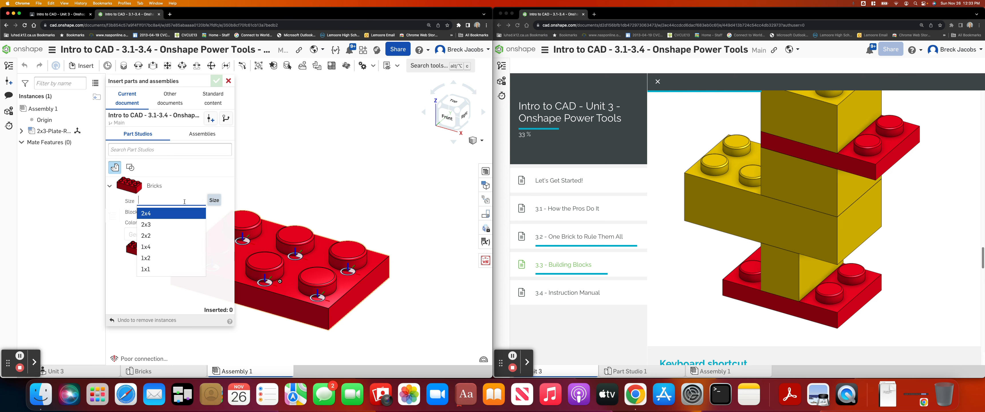
pyautogui.click(145, 225)
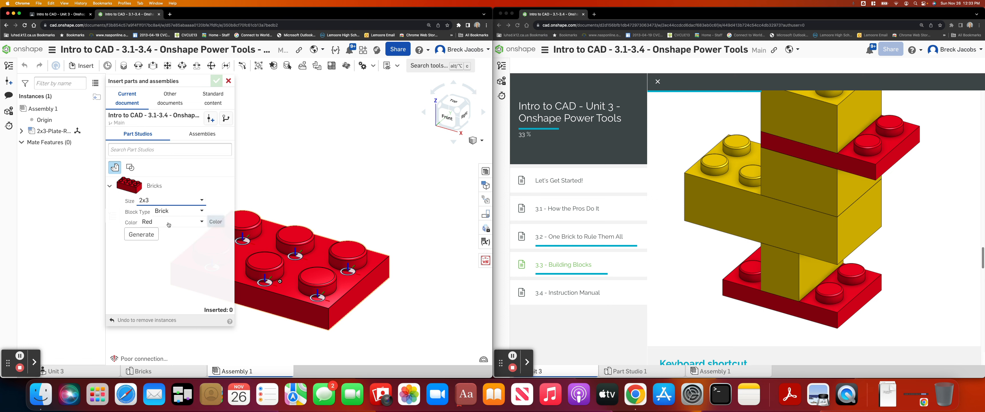
pyautogui.click(178, 211)
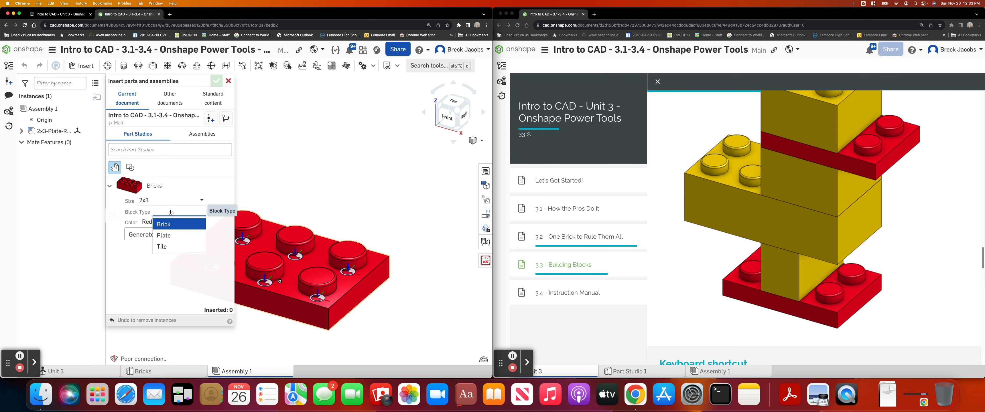
pyautogui.click(163, 235)
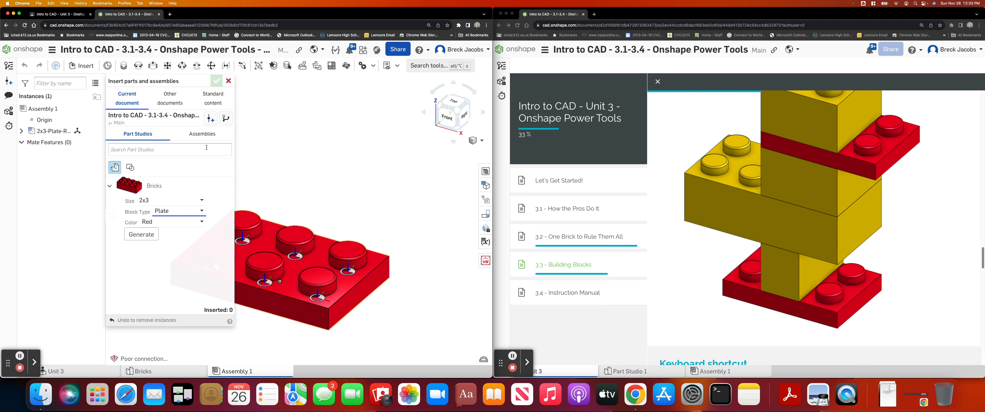
pyautogui.click(141, 234)
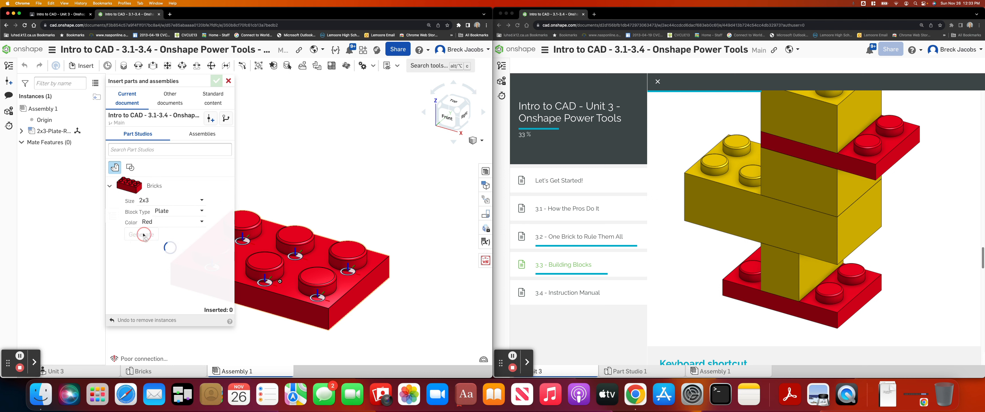
# - Insert the second red plate, confirm, and drag it away from the first plate
pyautogui.click(141, 234)
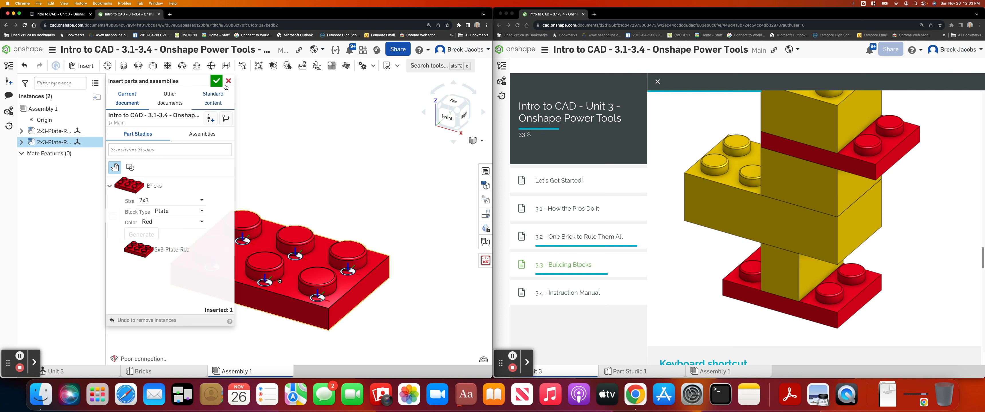
pyautogui.click(216, 81)
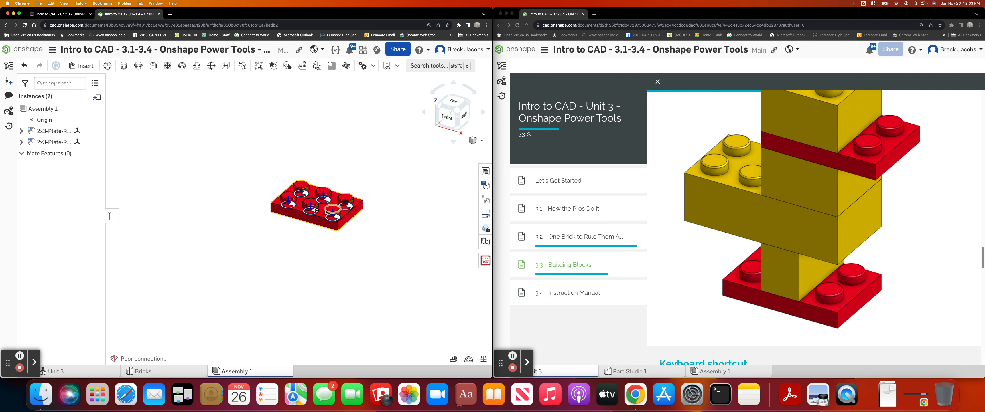
pyautogui.moveTo(317, 206); pyautogui.dragTo(238, 284)
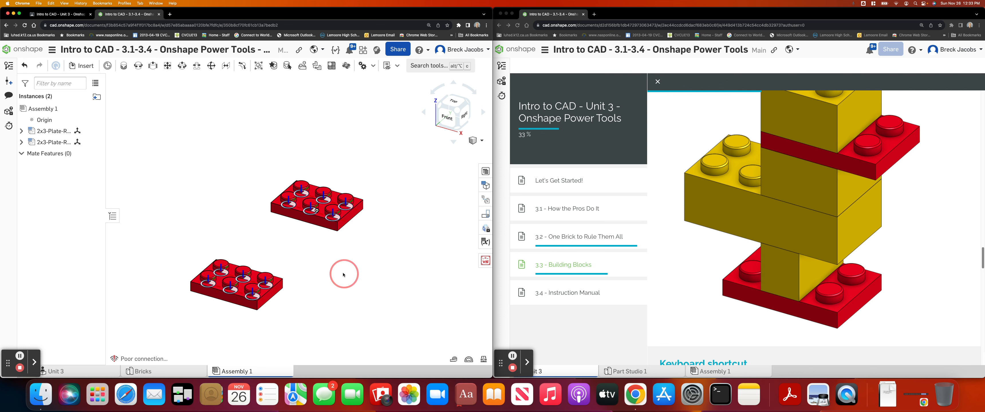
pyautogui.moveTo(472, 224)
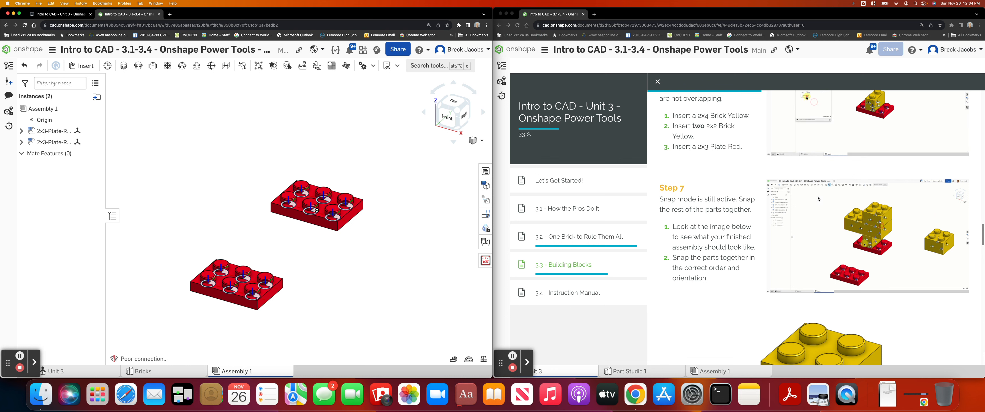
pyautogui.moveTo(81, 65)
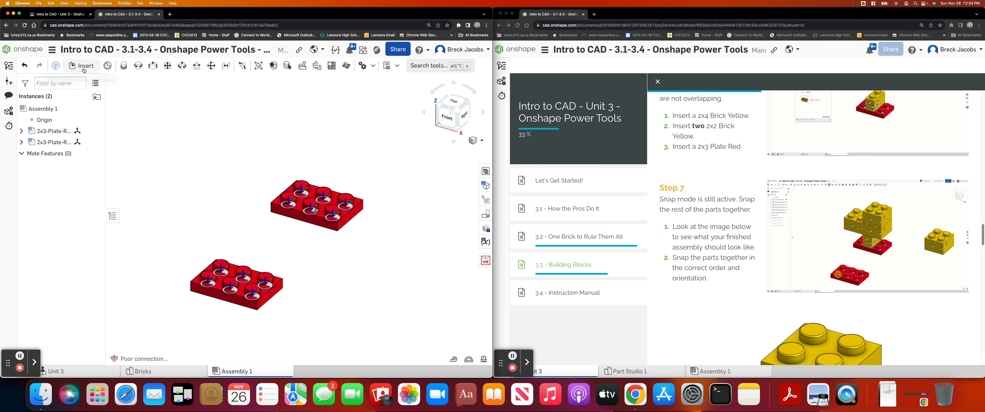
pyautogui.click(84, 65)
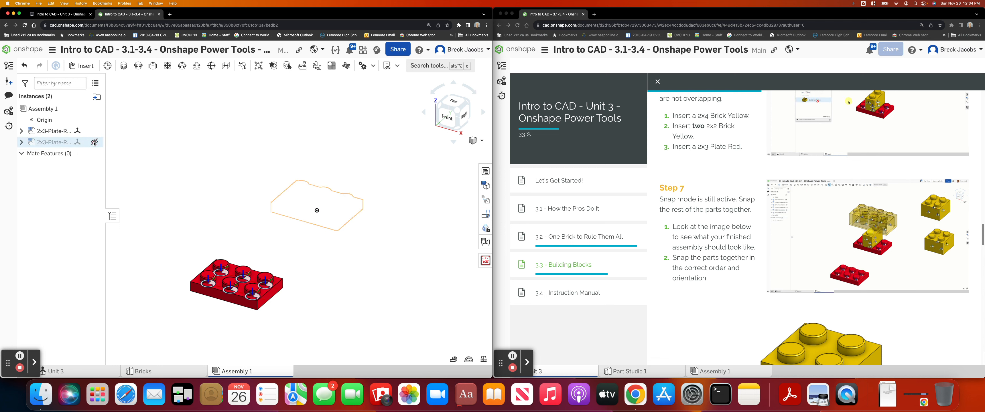
pyautogui.rightClick(50, 141)
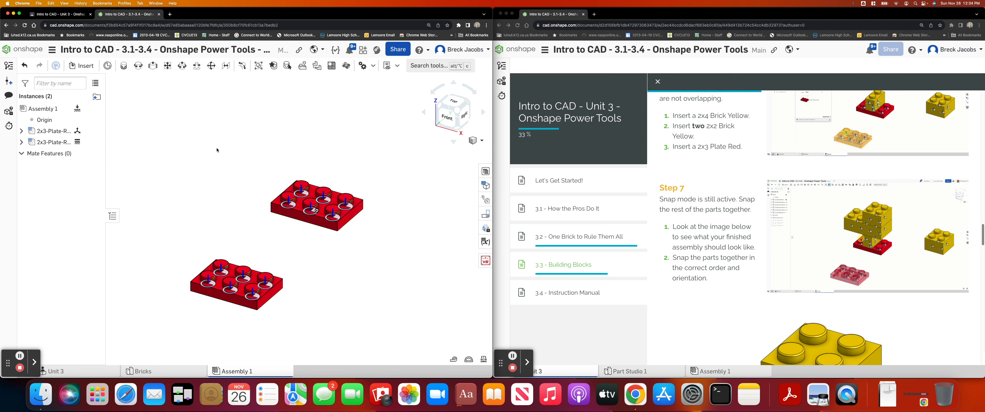
# - Configure Bricks as a yellow 2x2 Brick and generate it
pyautogui.click(82, 65)
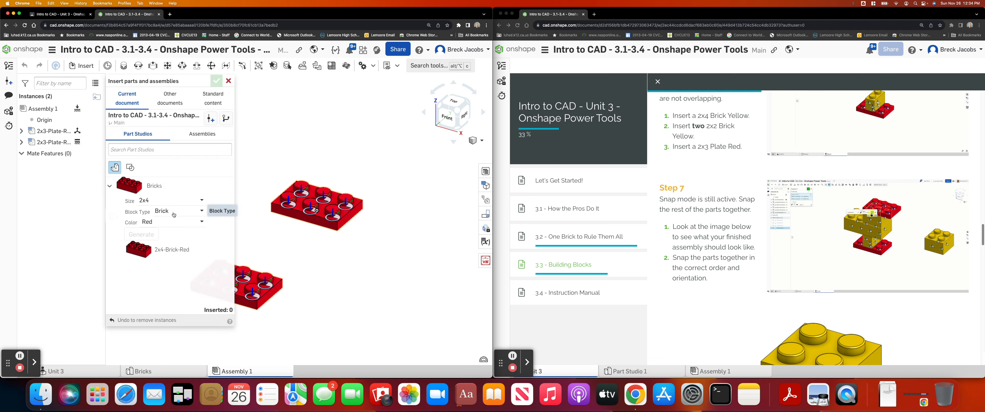
pyautogui.click(179, 211)
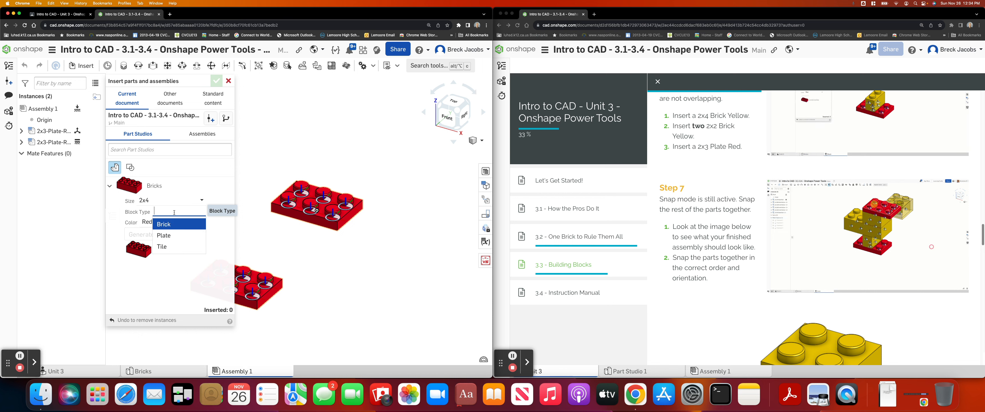
pyautogui.click(164, 225)
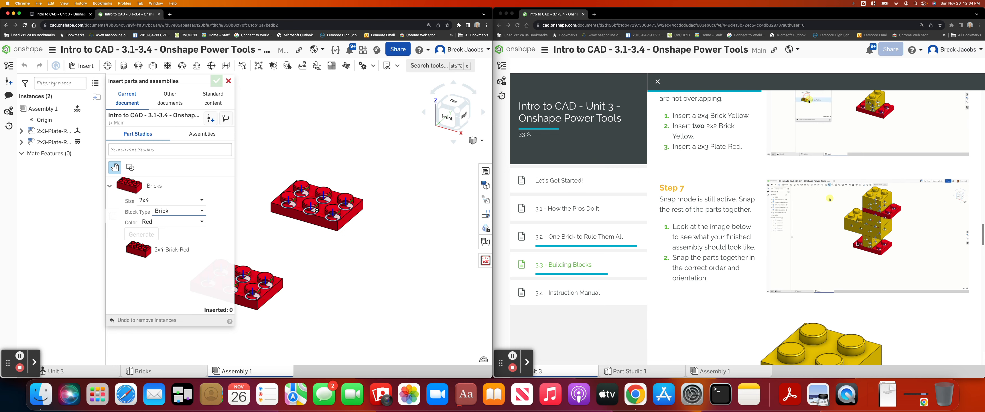
pyautogui.scroll(-3)
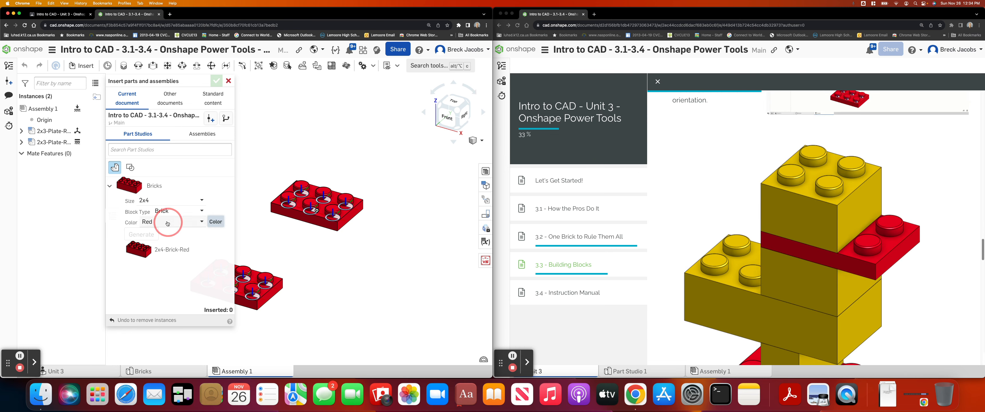
pyautogui.click(164, 222)
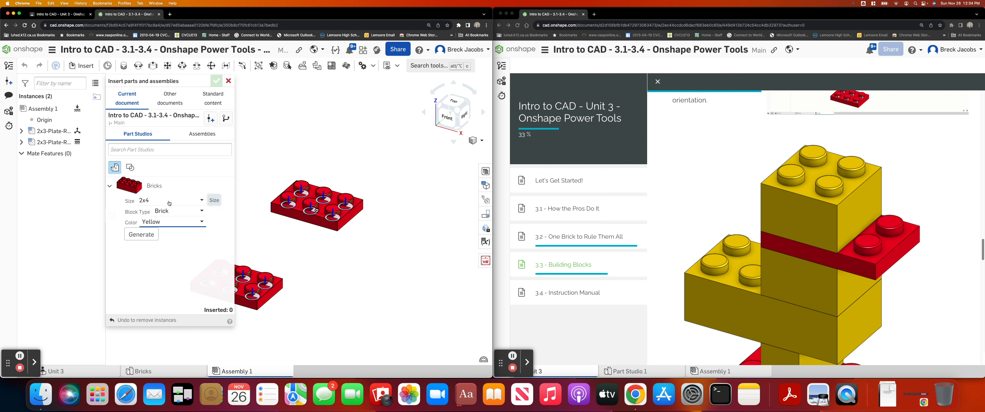
pyautogui.click(167, 200)
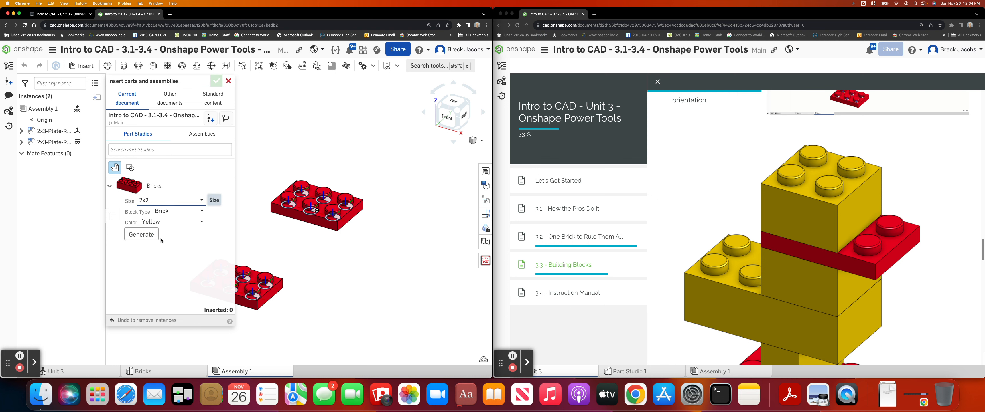
pyautogui.click(141, 235)
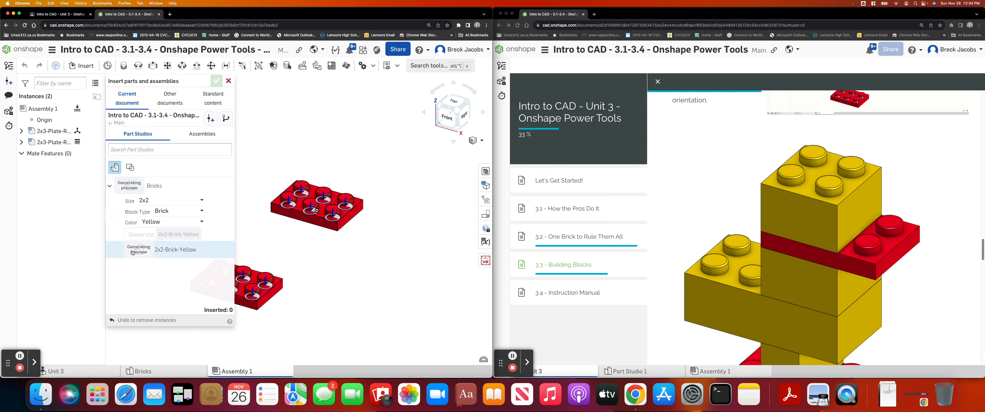
# - Insert the yellow 2x2 bricks and move one beside the red plate
pyautogui.click(317, 199)
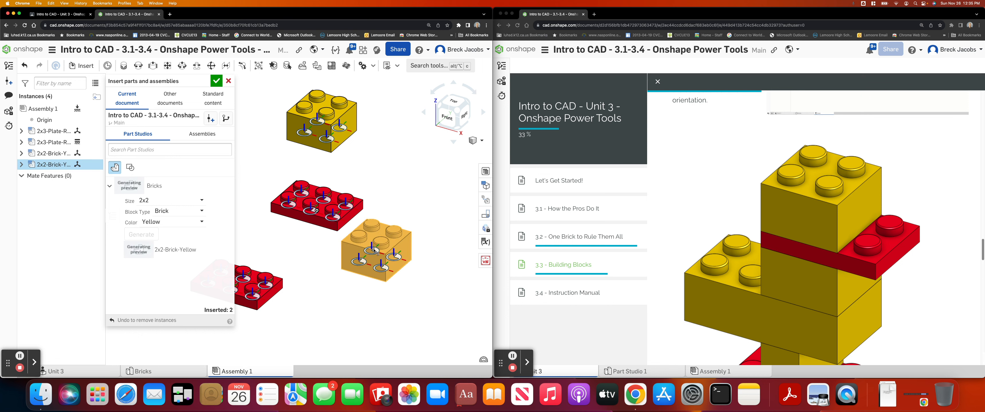
pyautogui.moveTo(377, 251); pyautogui.dragTo(402, 182)
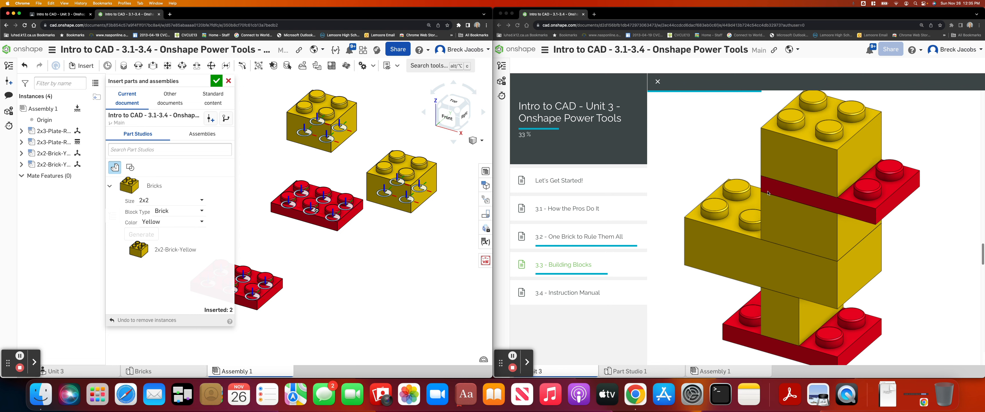
pyautogui.moveTo(748, 220)
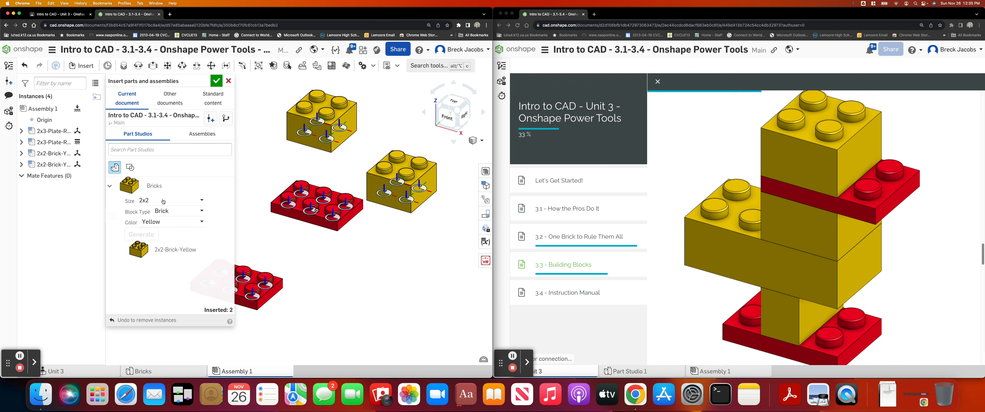
# - Change the size to 2x4, generate the yellow brick and insert it into the assembly
pyautogui.click(176, 200)
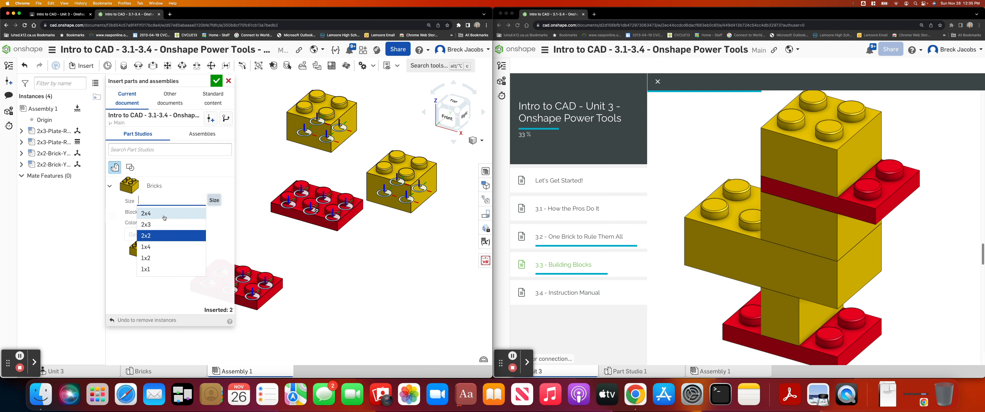
pyautogui.click(145, 213)
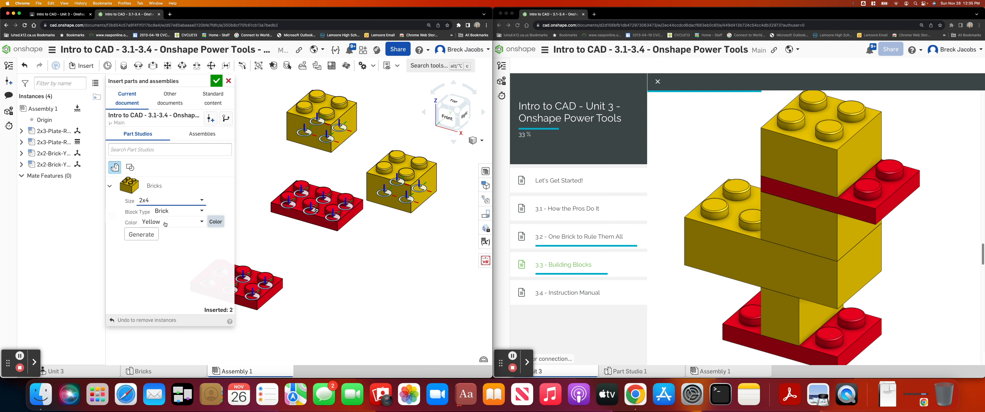
pyautogui.click(141, 234)
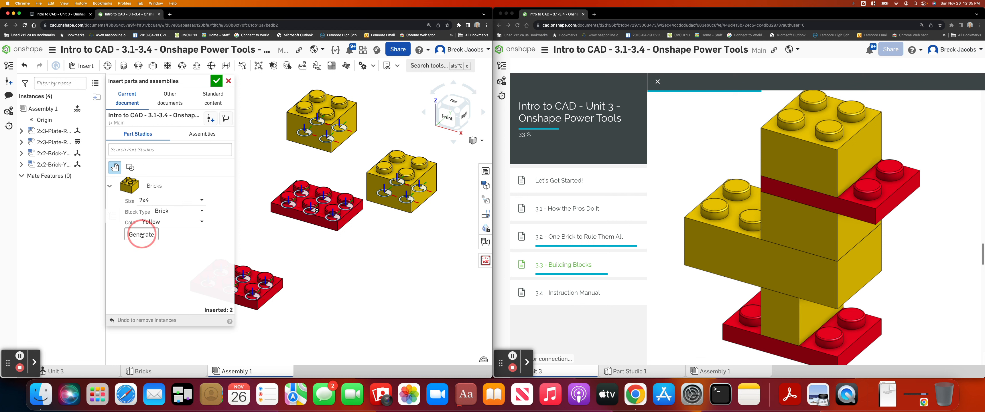
pyautogui.click(141, 234)
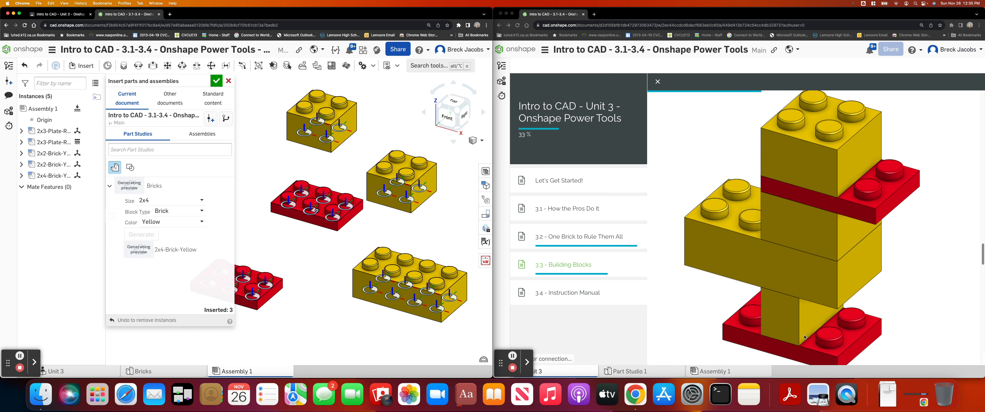
pyautogui.moveTo(916, 344)
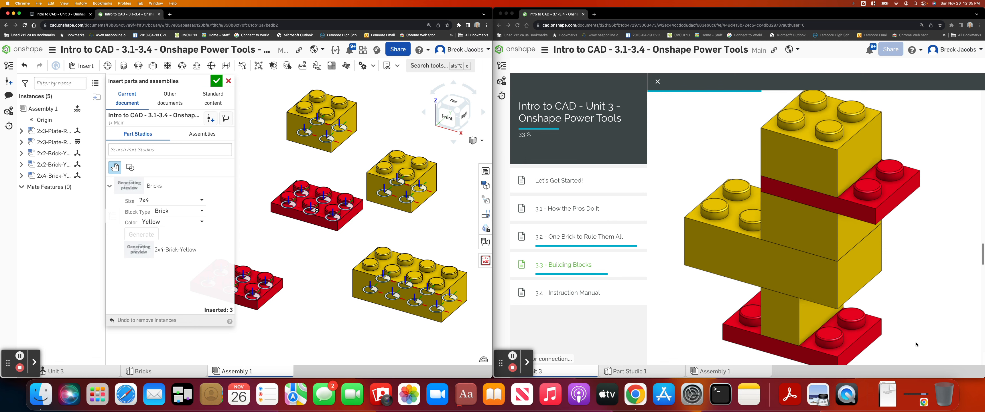
pyautogui.moveTo(821, 316)
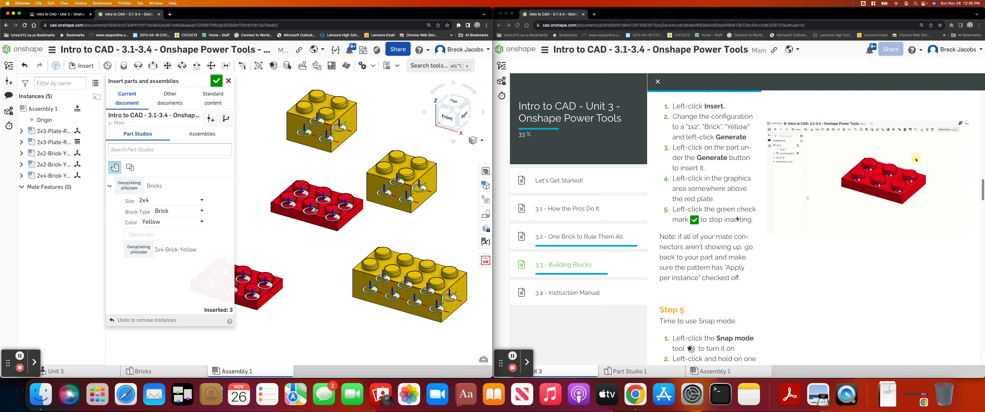
# - Set the size to 1x2 and generate the yellow 1x2 brick for insertion
pyautogui.scroll(-3)
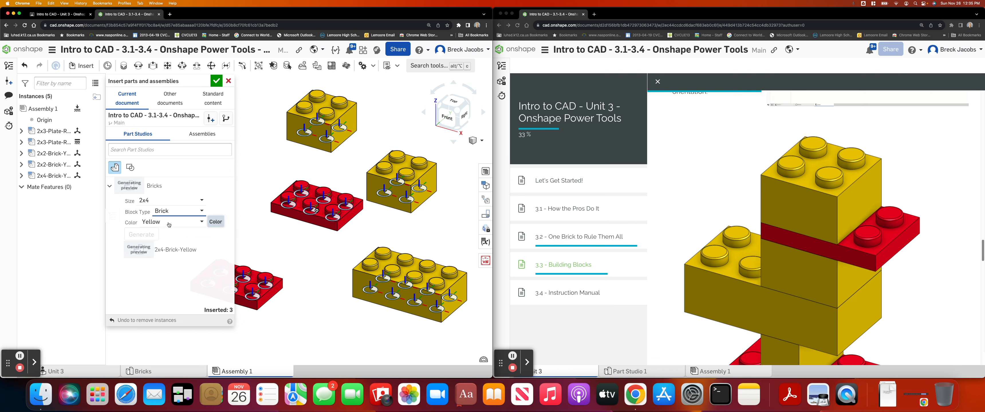
pyautogui.click(178, 200)
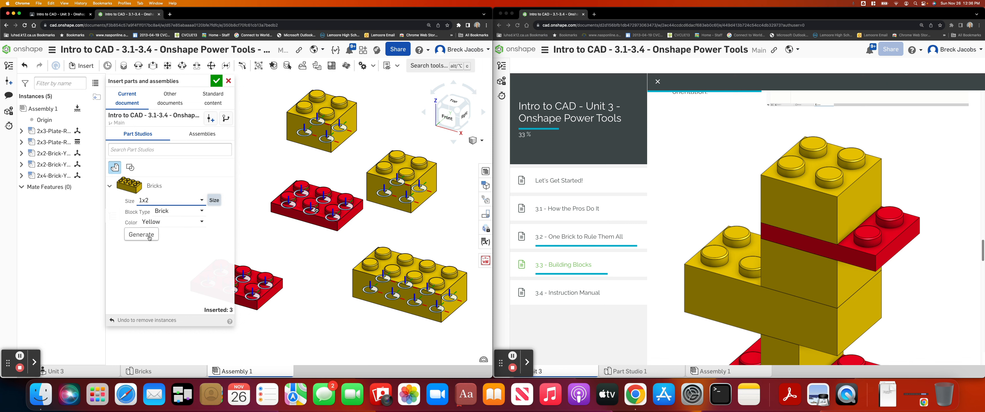
pyautogui.click(141, 234)
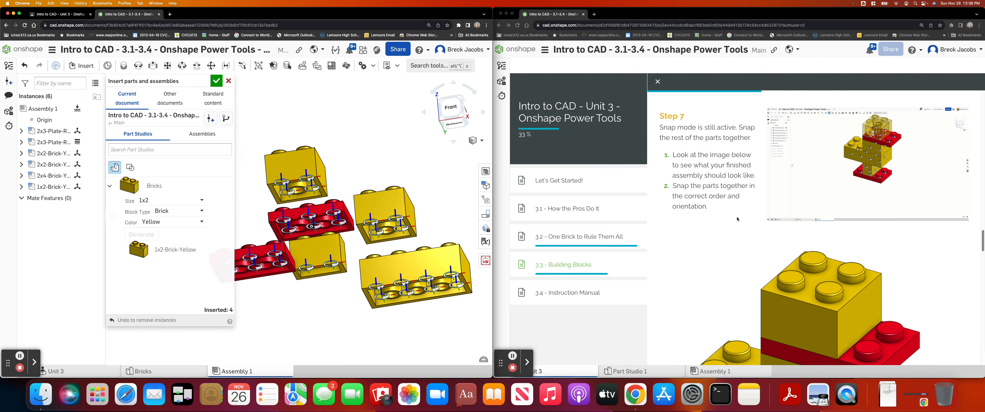
pyautogui.scroll(-3)
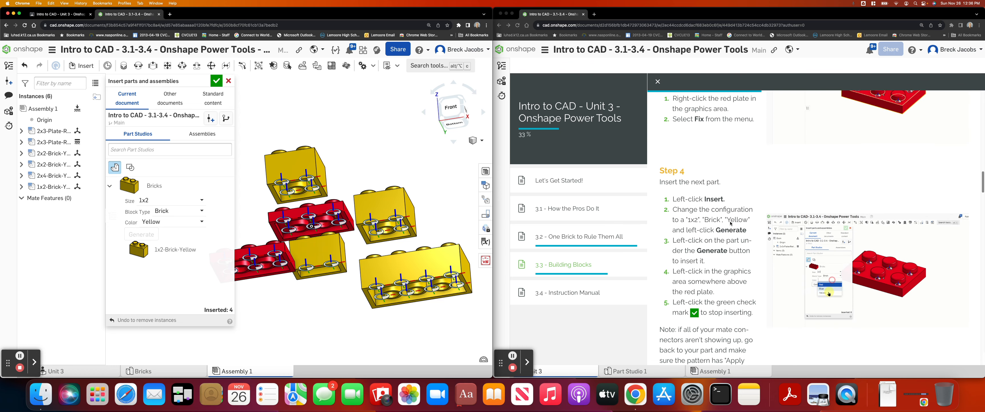
pyautogui.scroll(-3)
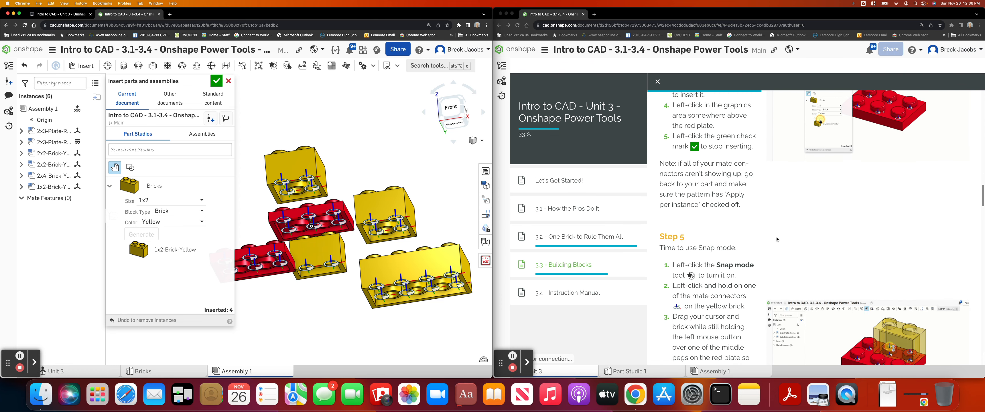
pyautogui.scroll(-3)
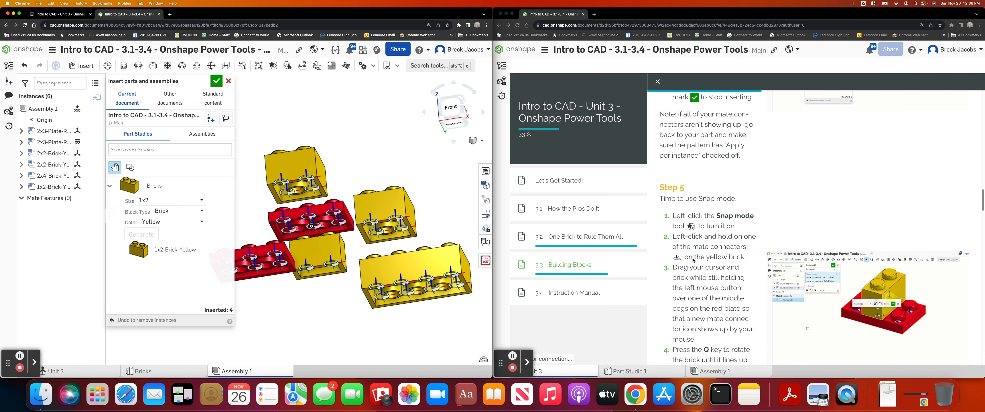
pyautogui.scroll(-3)
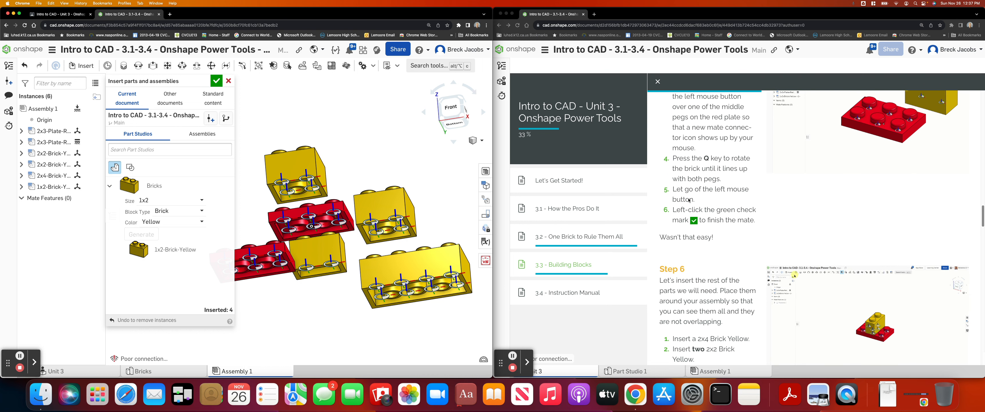
pyautogui.scroll(-3)
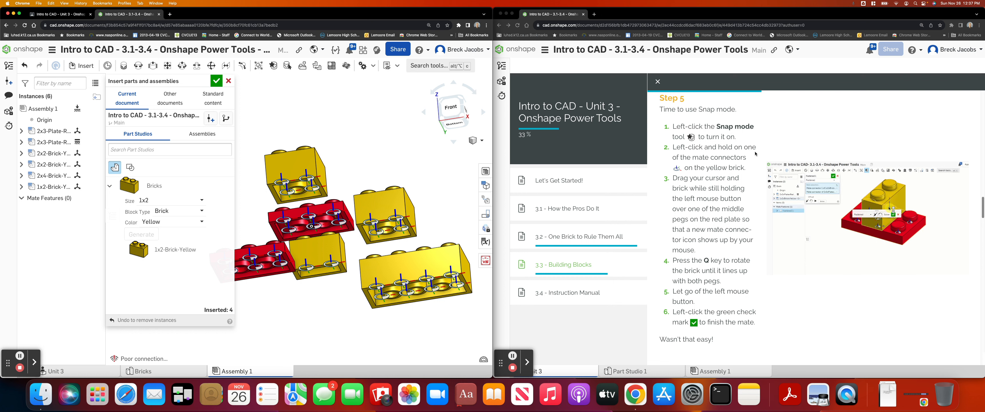
pyautogui.moveTo(741, 161)
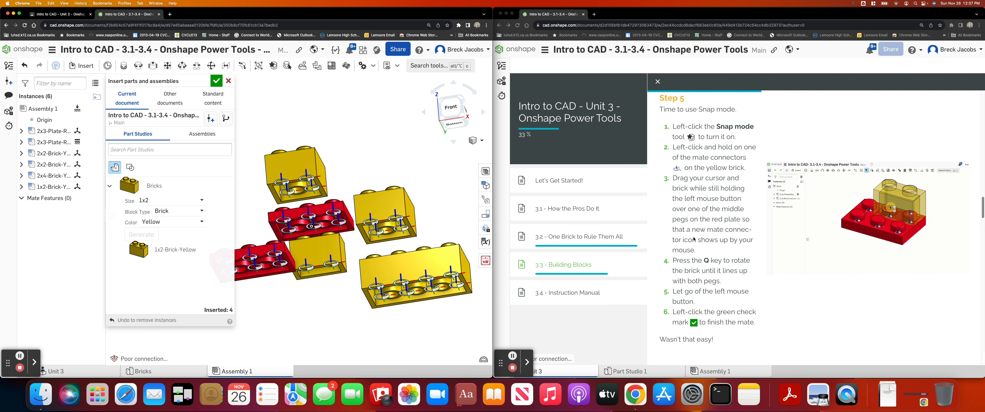
pyautogui.moveTo(731, 249)
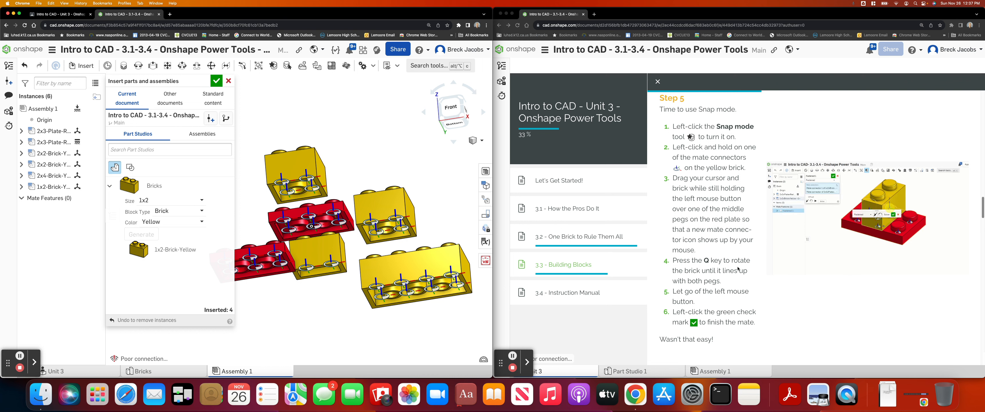
pyautogui.moveTo(733, 275)
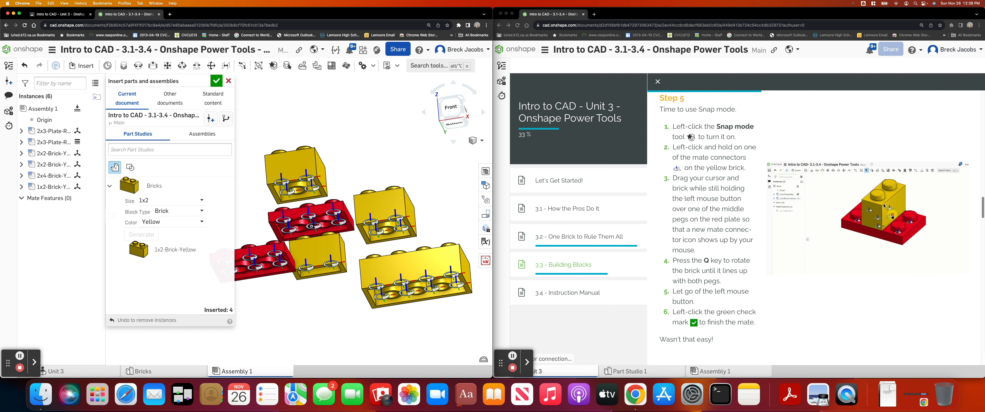
pyautogui.moveTo(625, 214)
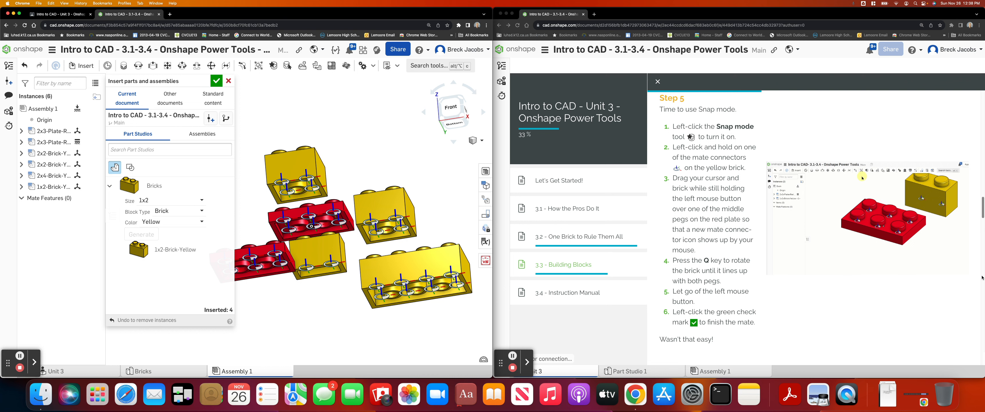
pyautogui.rightClick(896, 185)
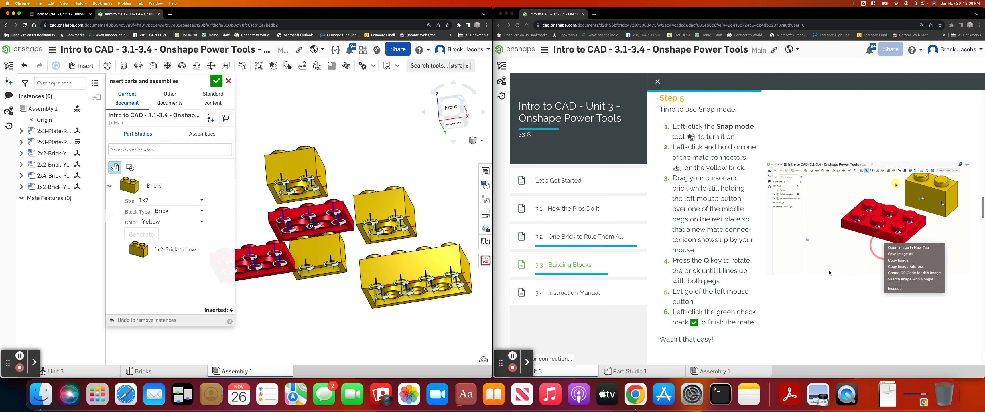
pyautogui.click(864, 111)
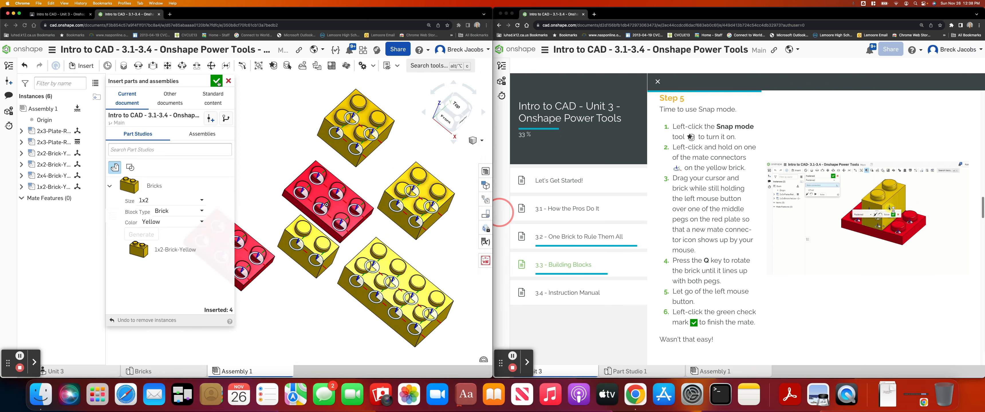
# - Confirm the Insert dialog, leaving six brick and plate instances with mate connectors showing
pyautogui.click(217, 80)
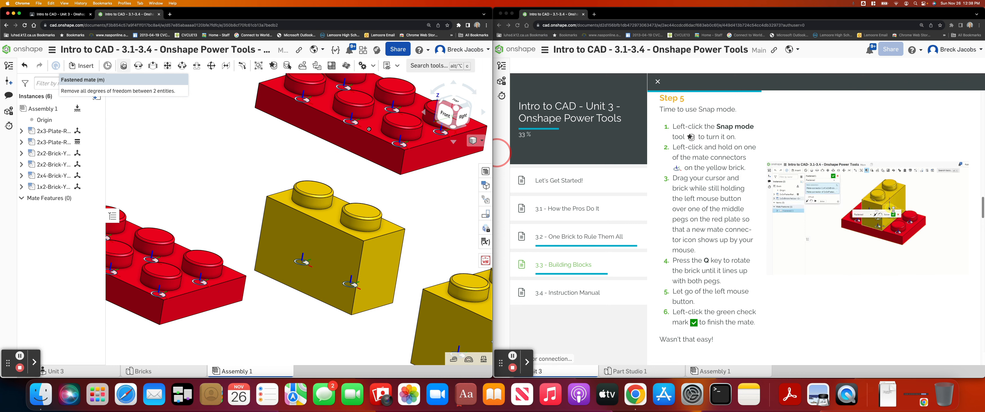
# - Start a Fastened mate and pick a mate connector on the yellow 1x2 brick
pyautogui.click(82, 79)
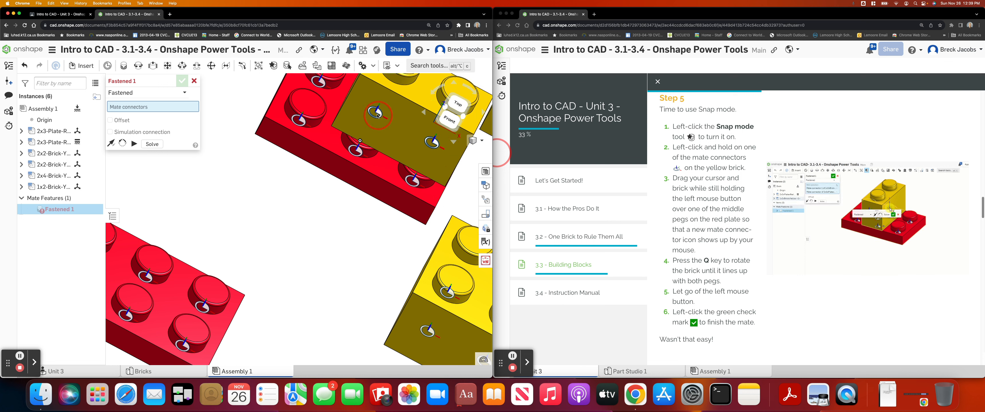
pyautogui.click(183, 81)
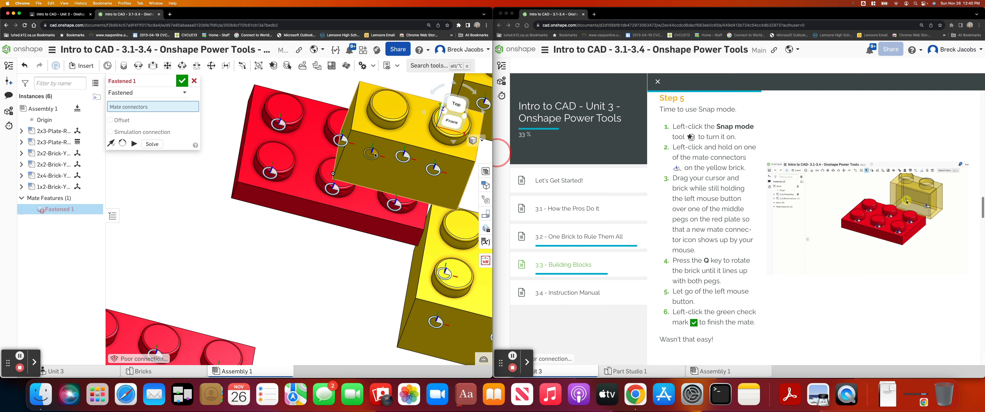
# - Preview the yellow brick on the red plate's connector, flip its primary axis, then clear the picks
pyautogui.click(364, 156)
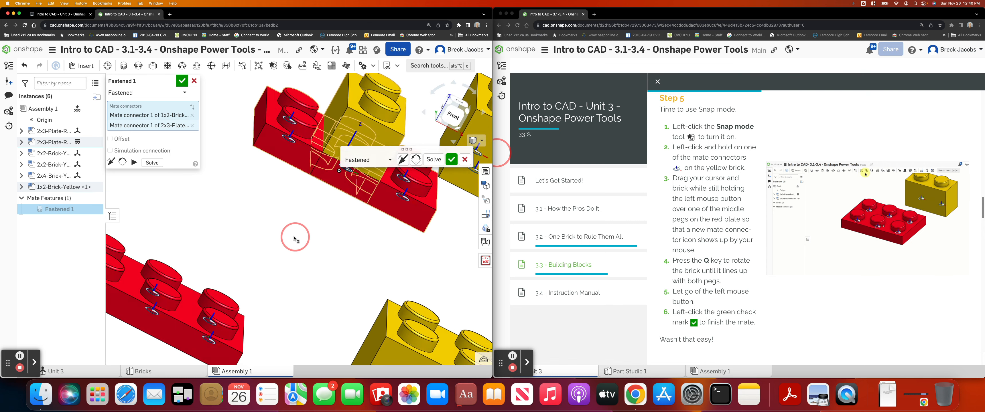
pyautogui.click(401, 159)
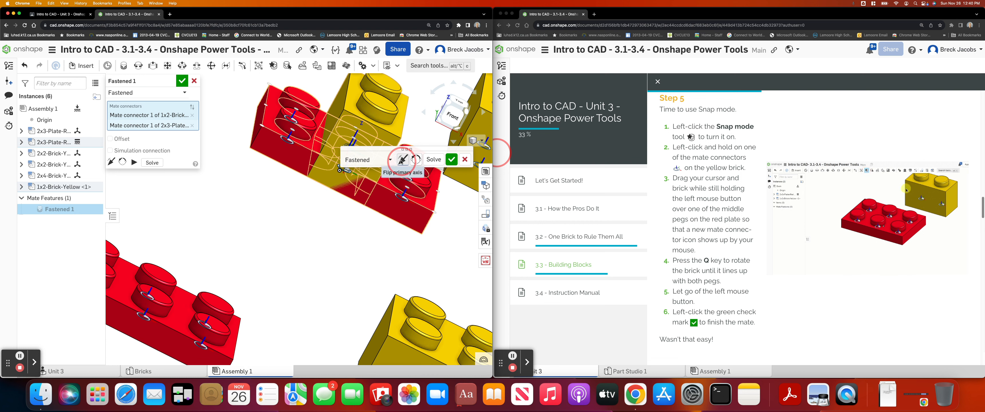
pyautogui.click(403, 159)
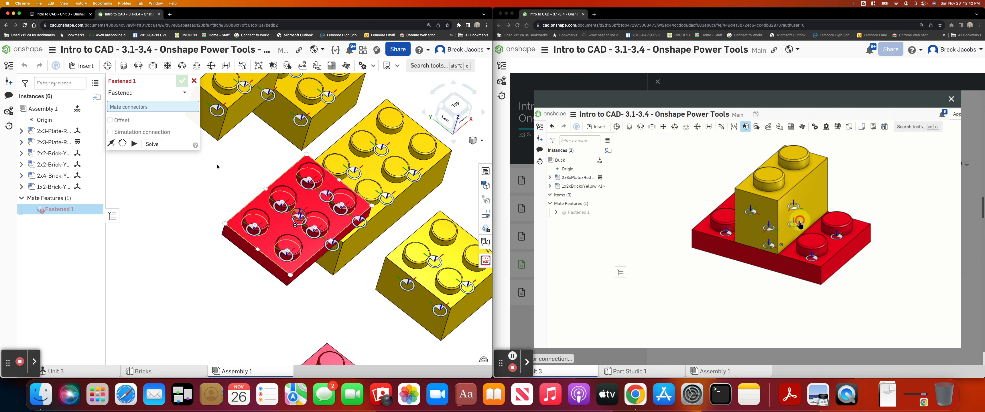
pyautogui.rightClick(265, 154)
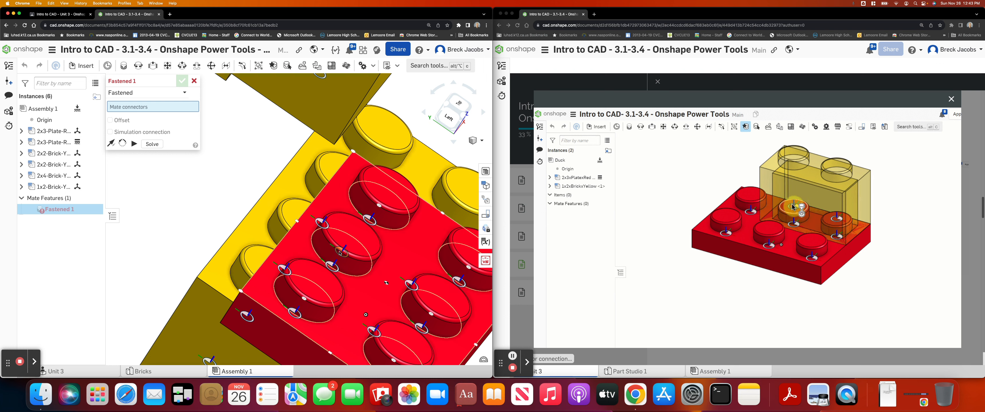
# - Snap the yellow 1x2 brick's underside connector onto the red 2x3 plate's middle pegs
pyautogui.click(183, 80)
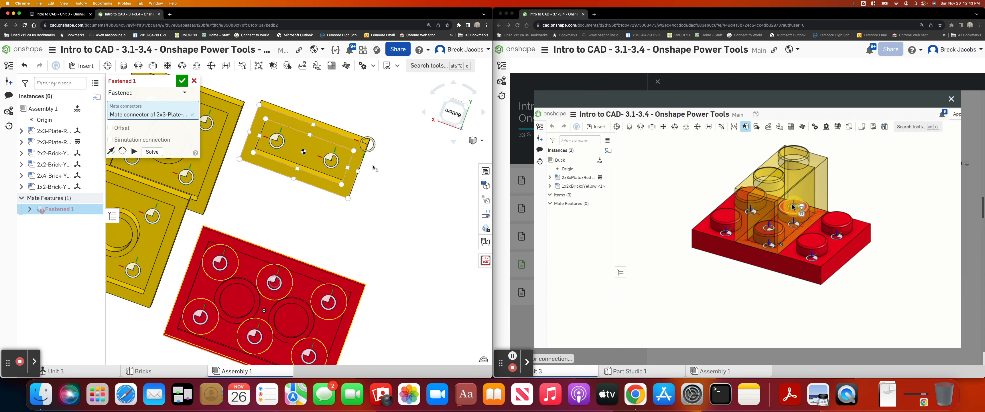
pyautogui.click(802, 208)
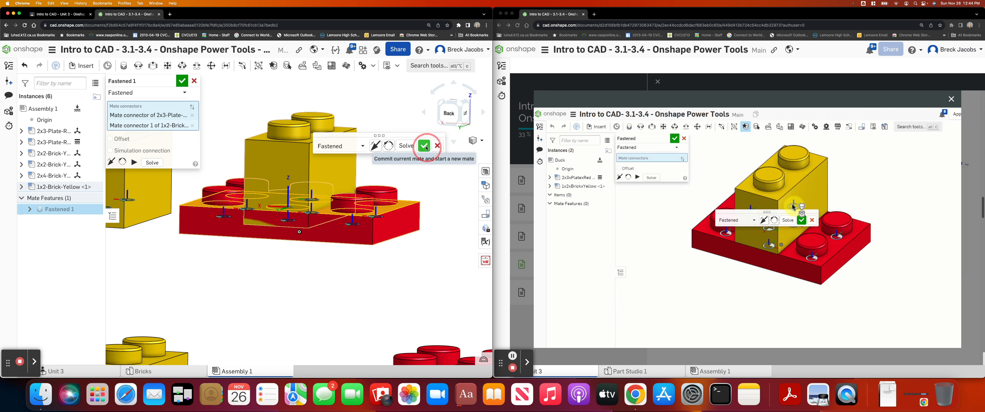
# - Commit the mate, cancel the empty second one, then delete Fastened 1 from the mate list
pyautogui.click(424, 146)
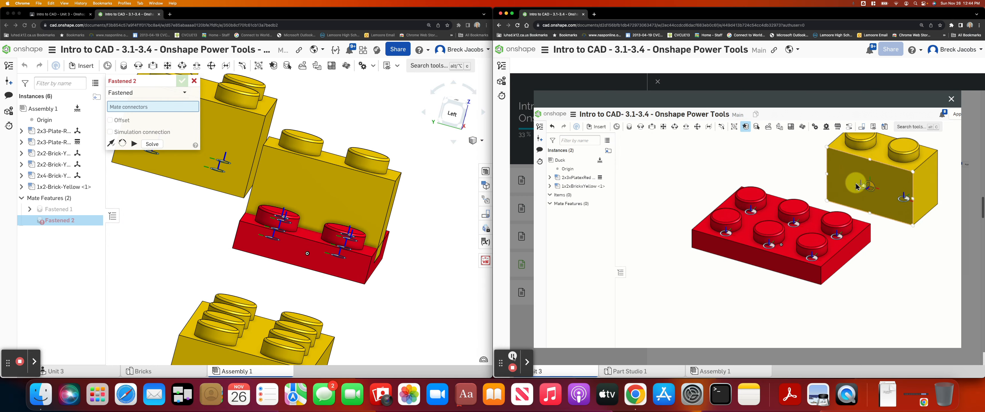
pyautogui.click(194, 81)
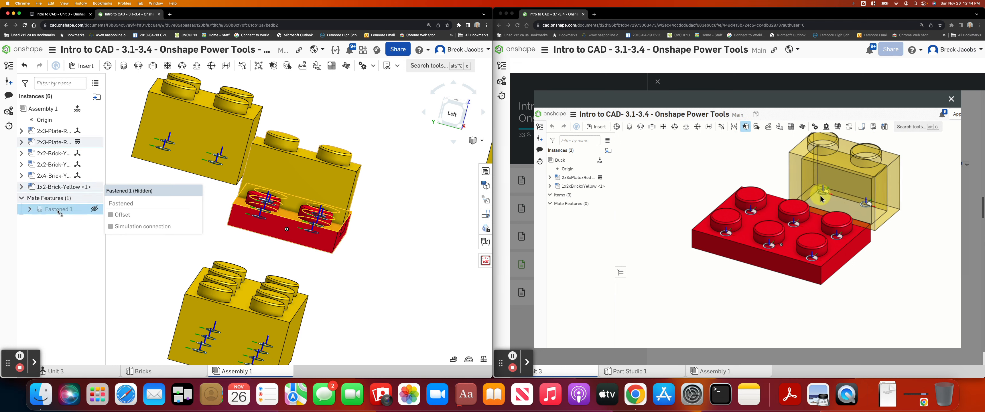
pyautogui.rightClick(58, 210)
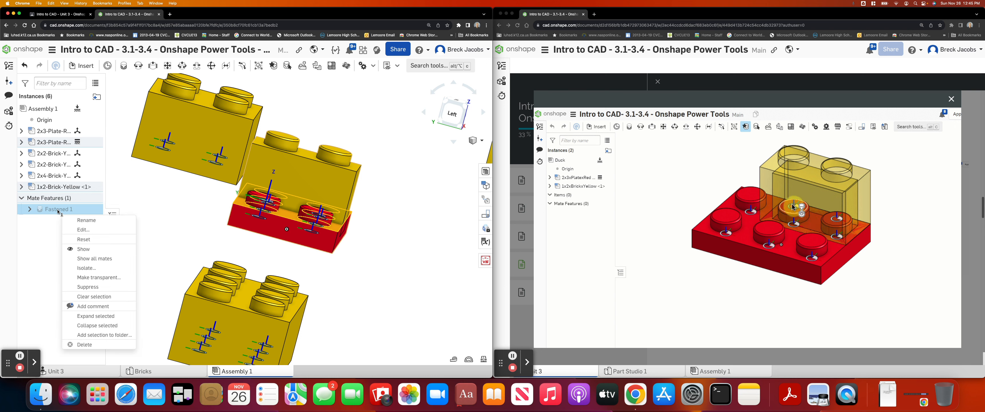
pyautogui.click(84, 344)
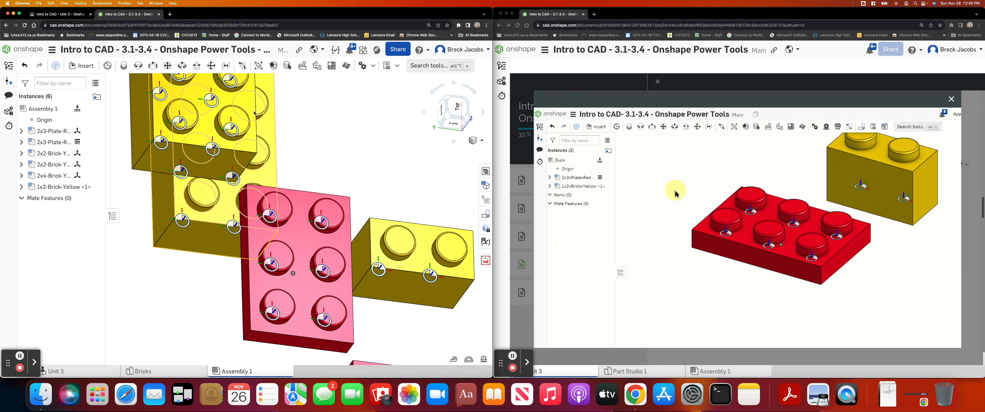
# - Refasten the yellow 1x2 brick to the red 2x3 plate and confirm the new mate
pyautogui.click(123, 65)
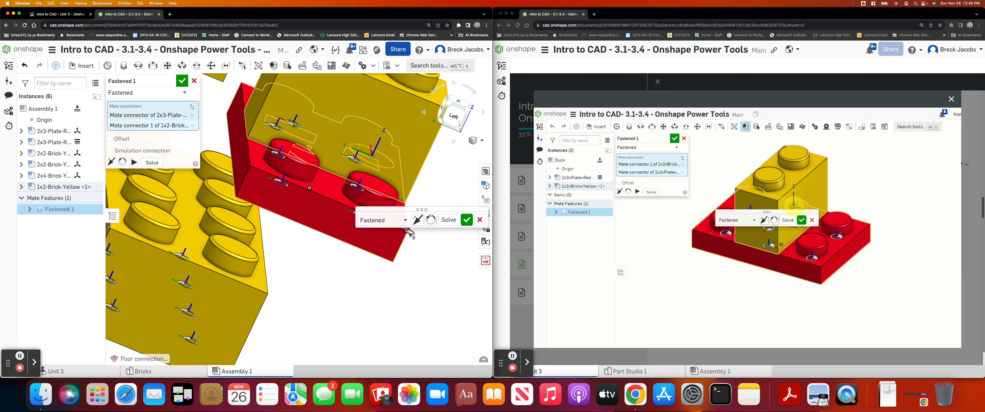
pyautogui.click(466, 219)
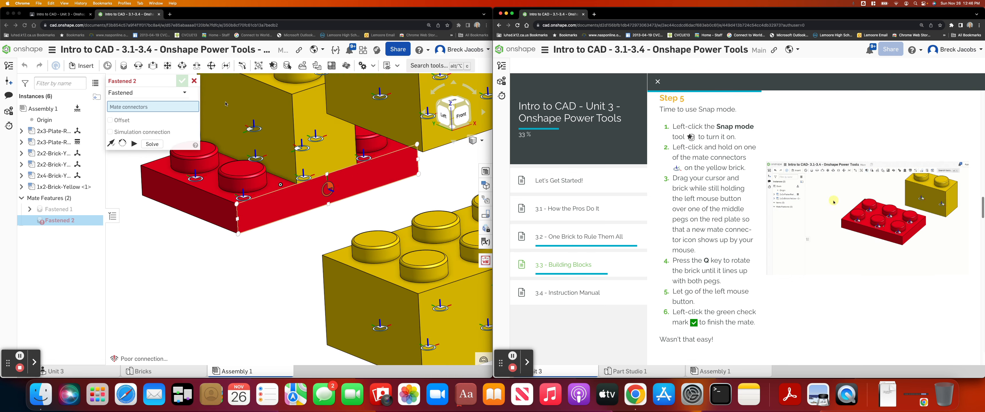
# - Cancel the unfinished mate and fasten the 1x2 yellow brick to the 2x4 brick's underside connector
pyautogui.scroll(-3)
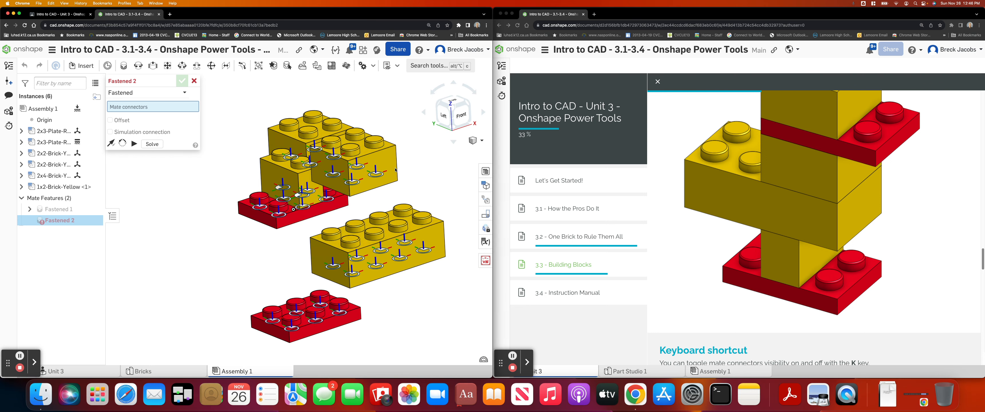
pyautogui.moveTo(191, 86)
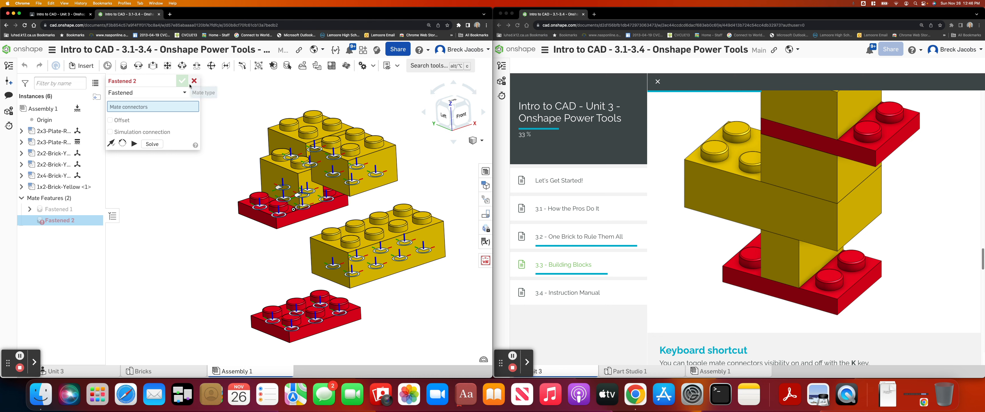
pyautogui.click(183, 80)
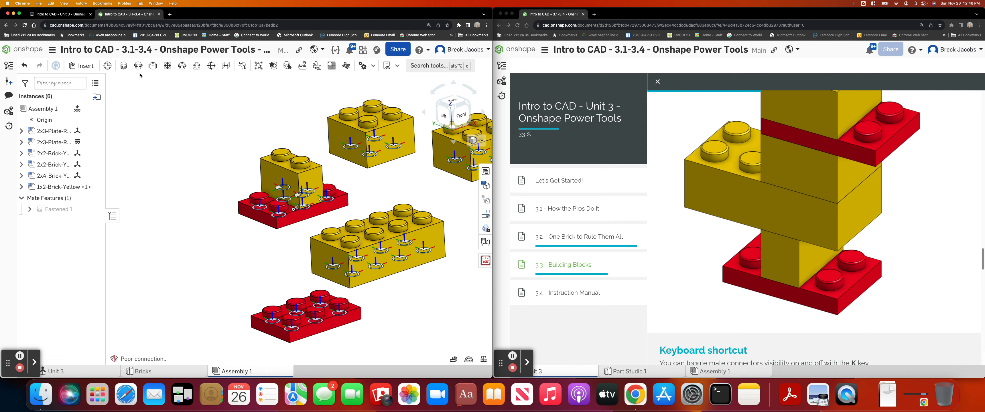
pyautogui.click(123, 66)
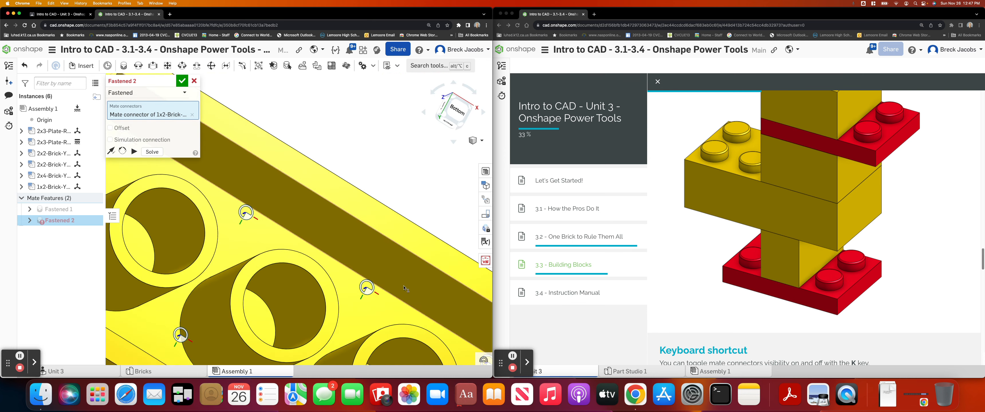
pyautogui.click(367, 288)
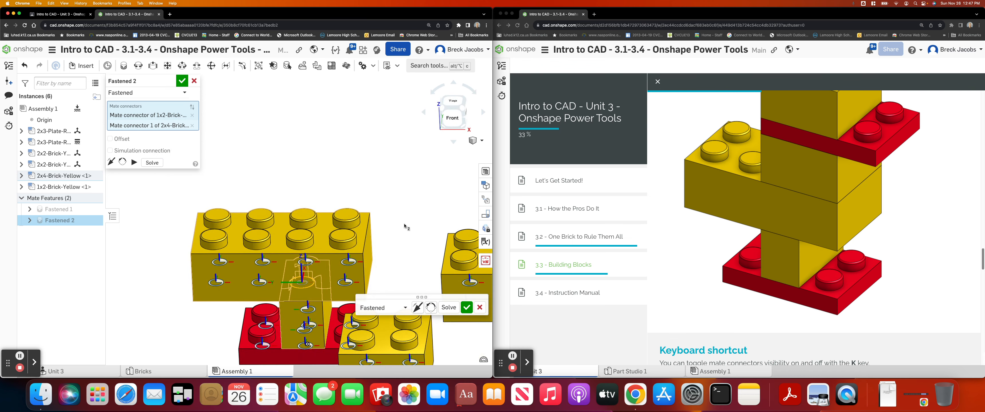
pyautogui.click(182, 80)
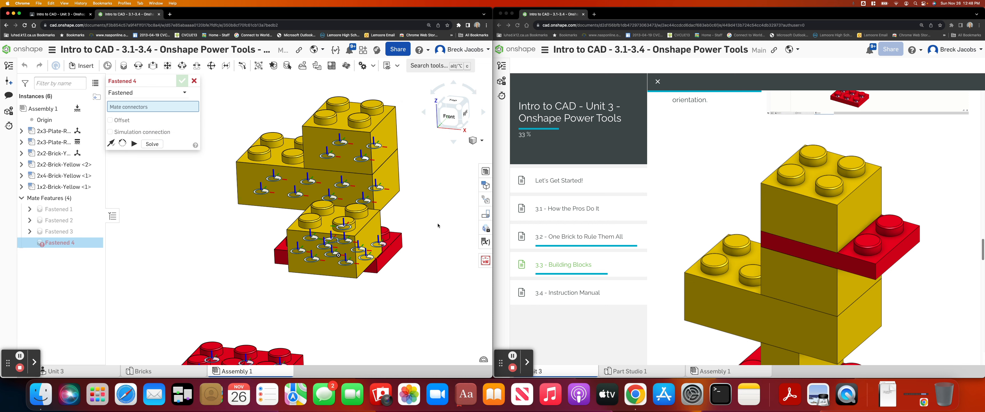
pyautogui.moveTo(332, 327)
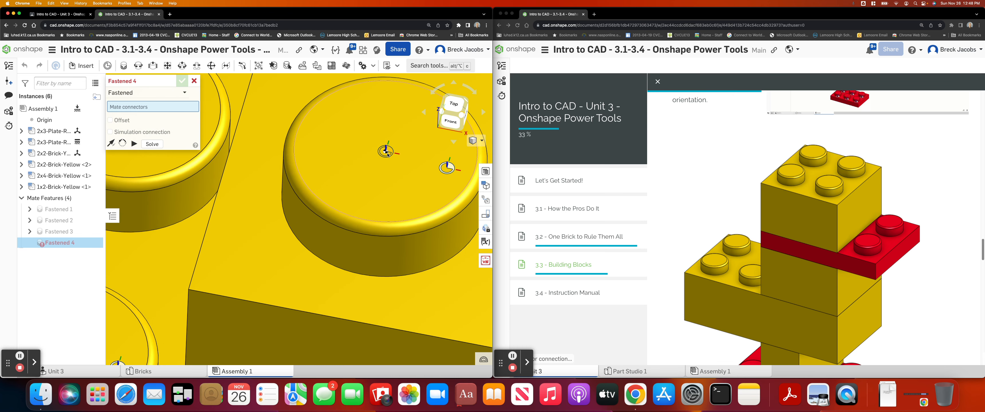
# - Pick the connector centred on the 2x2 yellow brick's stud for the fourth fastened mate
pyautogui.click(387, 150)
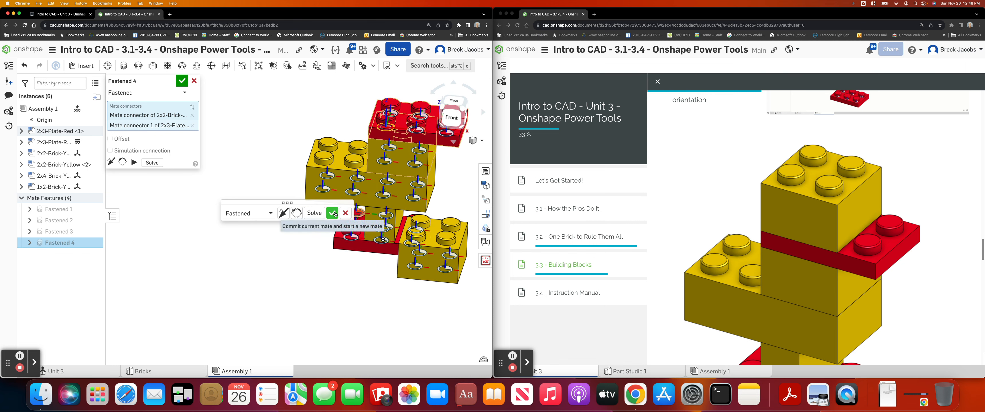
# - Commit Fastened 4, fasten the red 2x3 plate's stud to the 2x2 brick as Fastened 5, and cancel the empty sixth mate
pyautogui.click(331, 213)
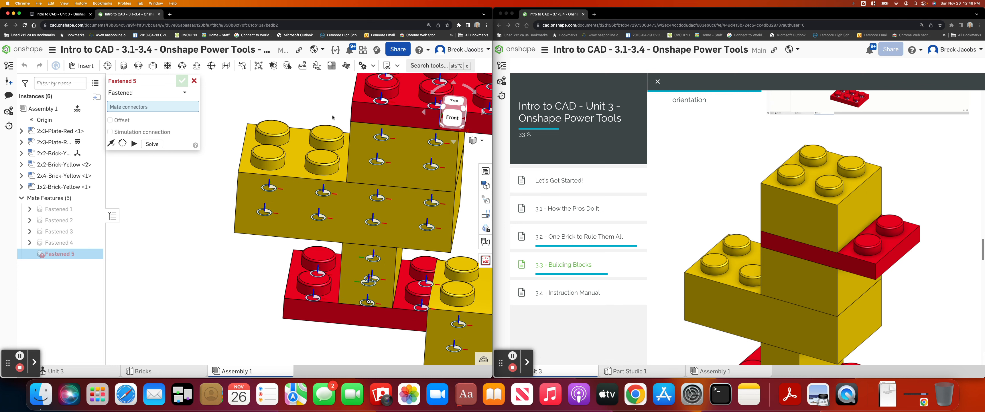
pyautogui.moveTo(336, 114)
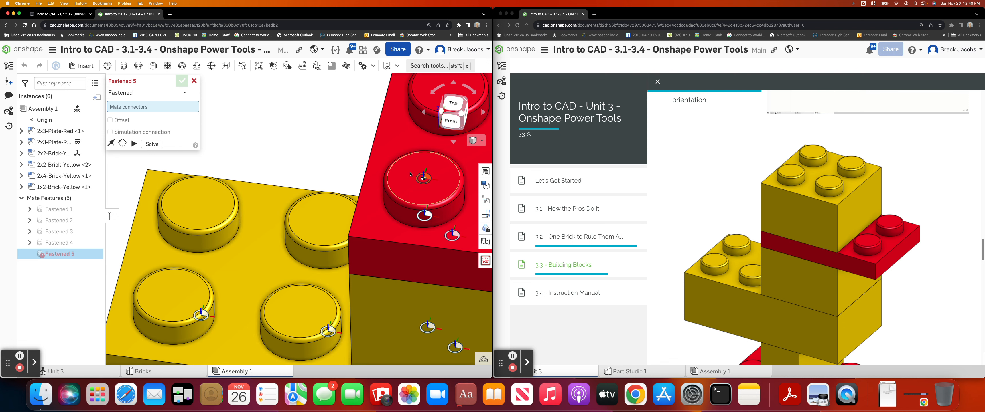
pyautogui.click(427, 179)
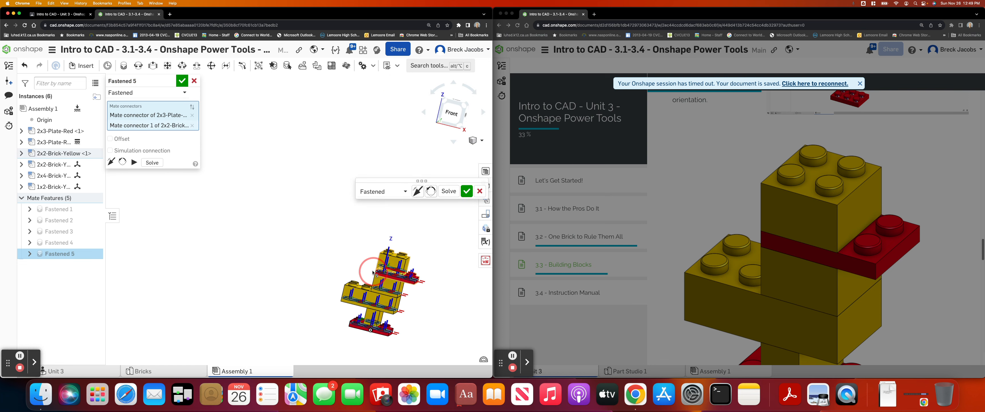
pyautogui.moveTo(467, 191)
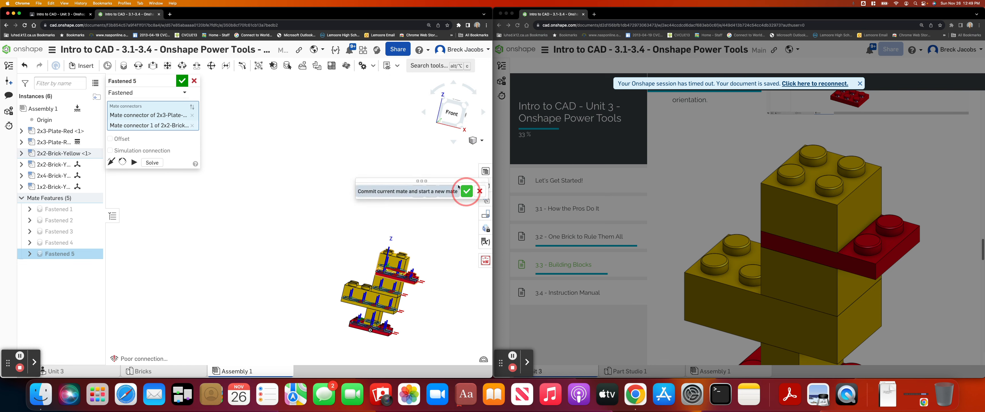
pyautogui.click(467, 191)
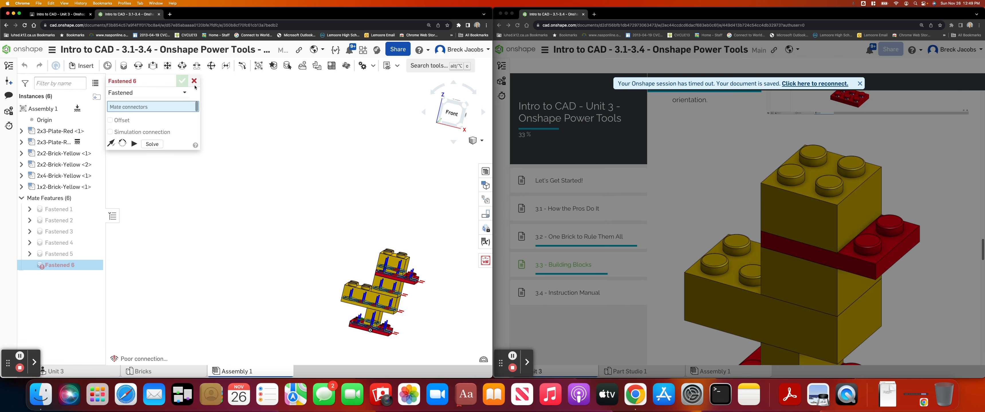
pyautogui.click(194, 81)
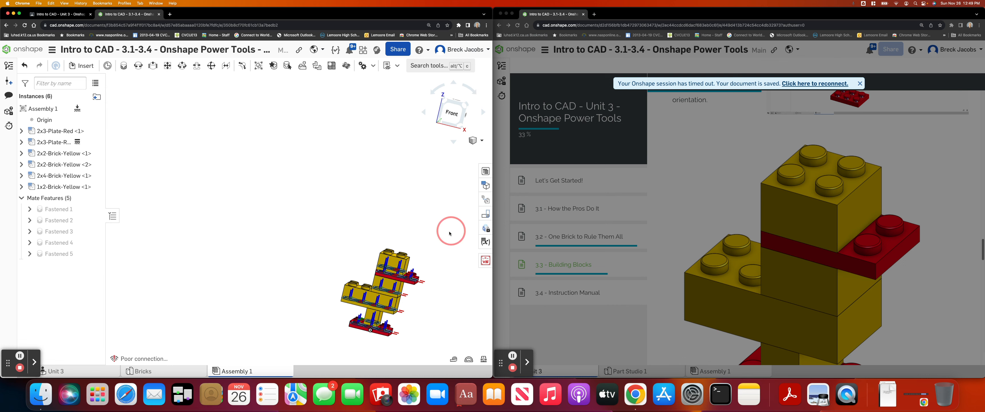
# - Turn the assembled duck and scroll the lesson to the mate connector visibility shortcut tip
pyautogui.moveTo(452, 233); pyautogui.dragTo(431, 240)
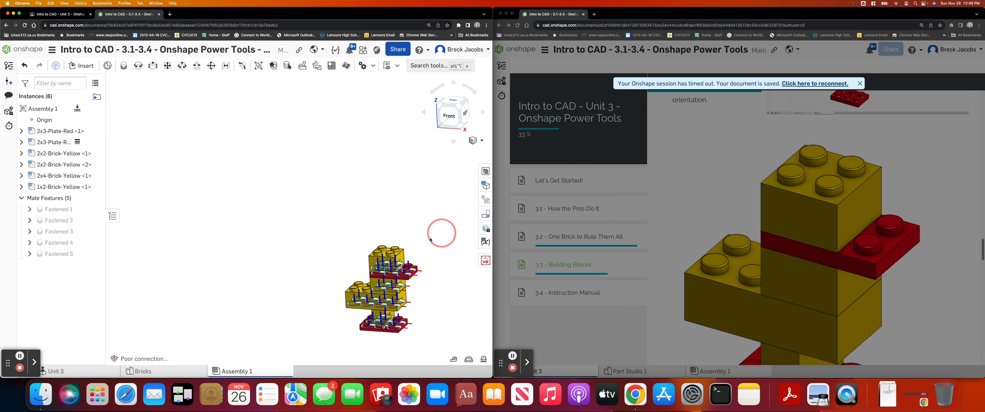
pyautogui.moveTo(57, 253)
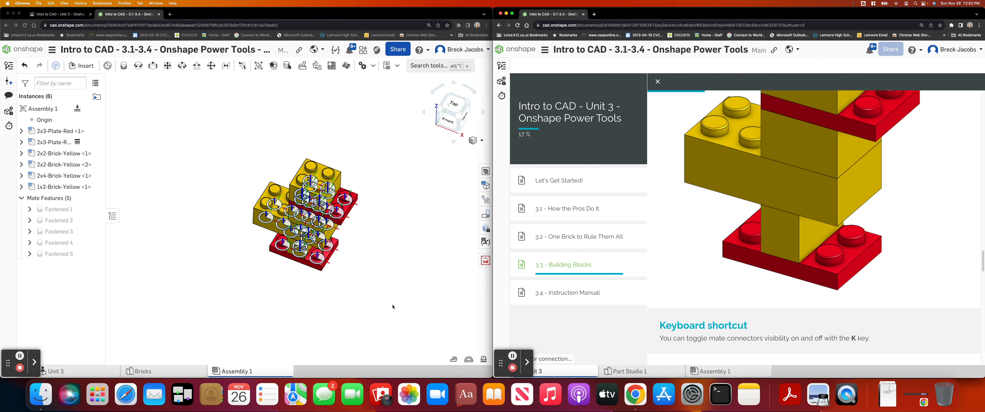
pyautogui.moveTo(600, 340)
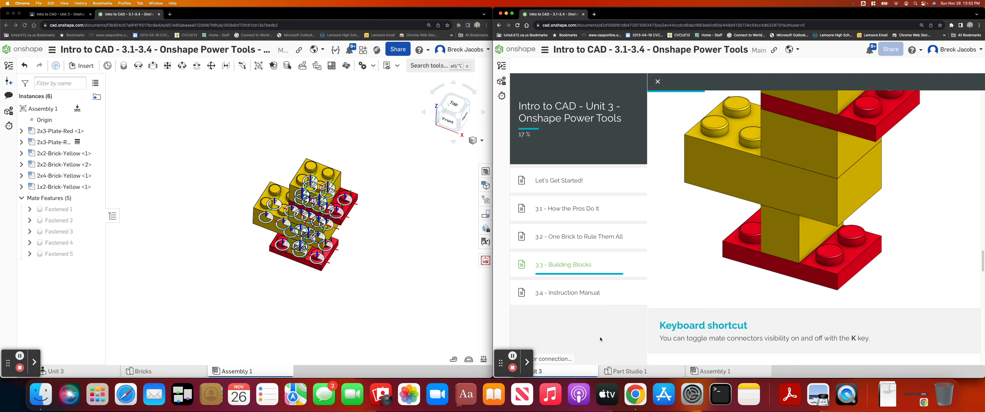
pyautogui.scroll(-3)
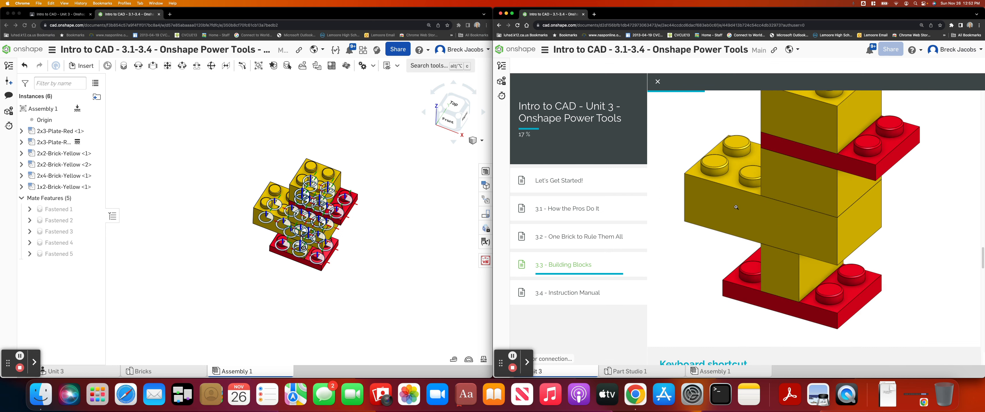
pyautogui.scroll(-3)
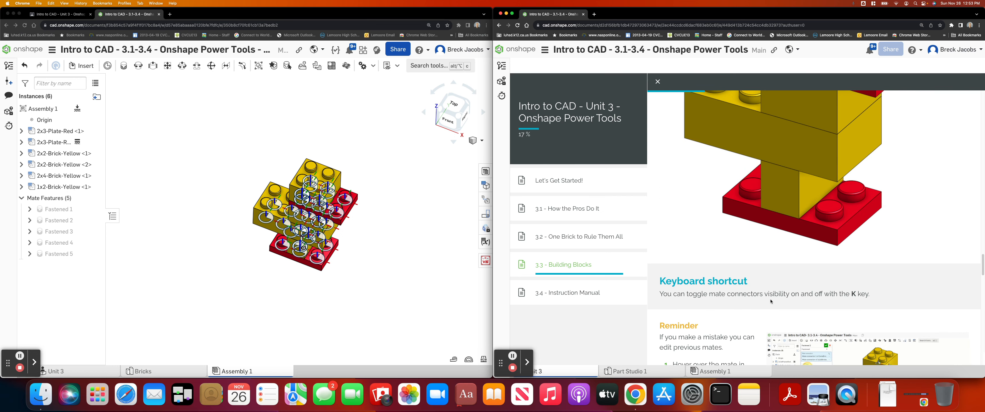
pyautogui.moveTo(761, 303)
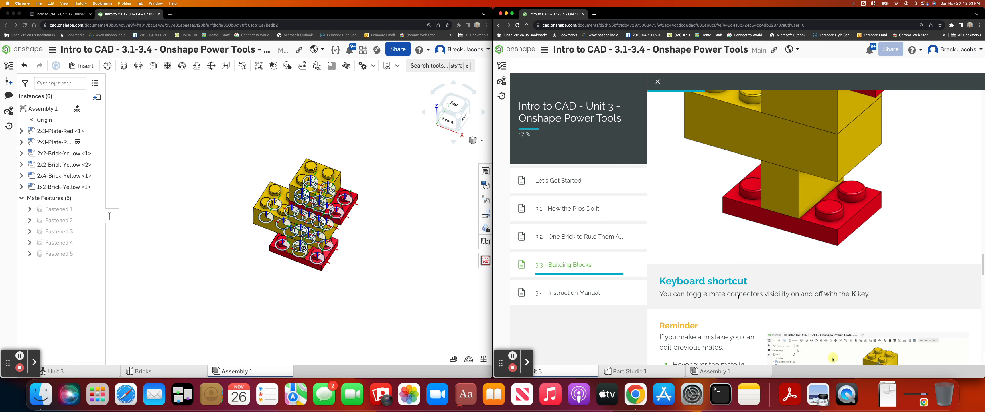
pyautogui.moveTo(870, 294)
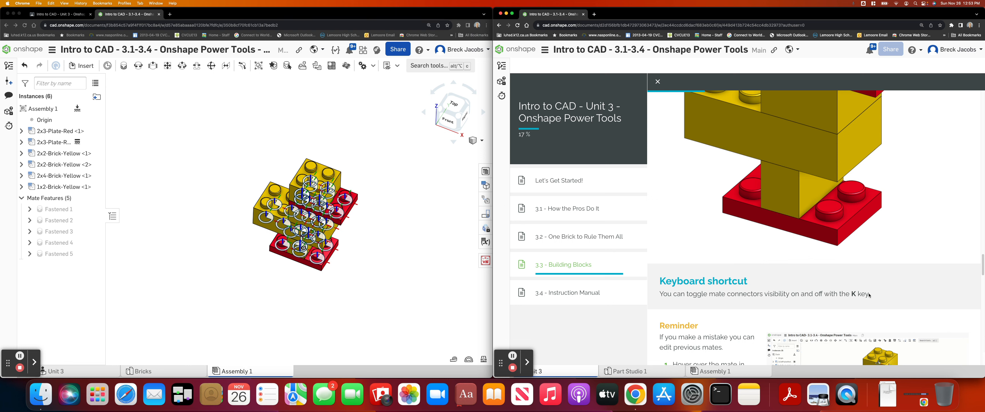
pyautogui.moveTo(187, 124)
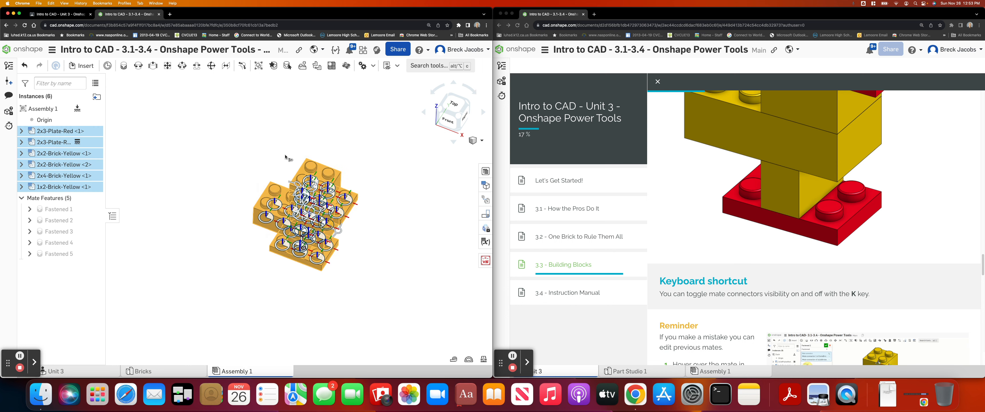
pyautogui.moveTo(54, 130)
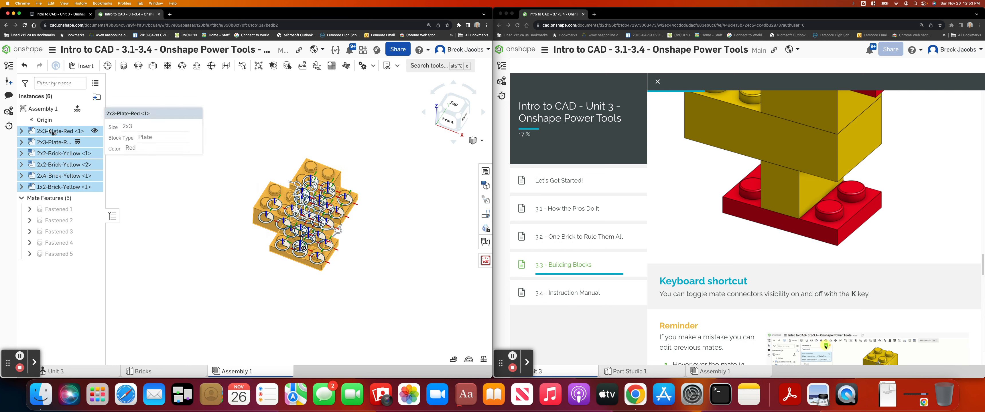
pyautogui.moveTo(60, 126)
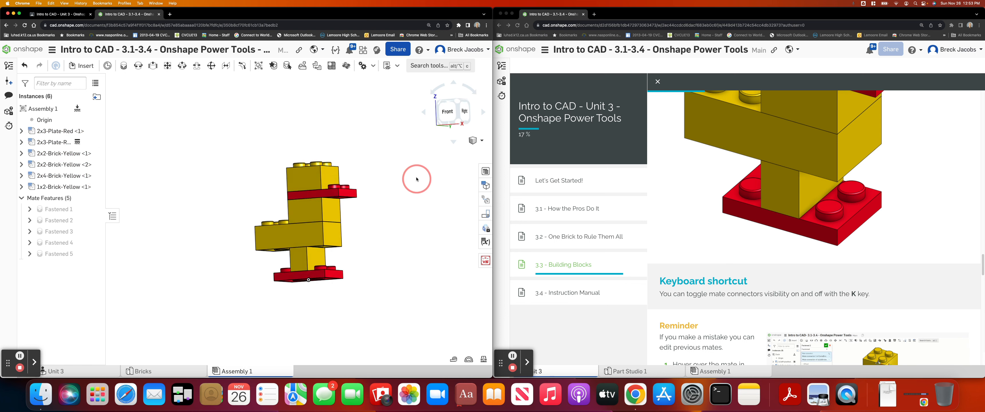
# - Orbit the connector-free duck to inspect it from behind and back to the front
pyautogui.moveTo(417, 180); pyautogui.dragTo(398, 168)
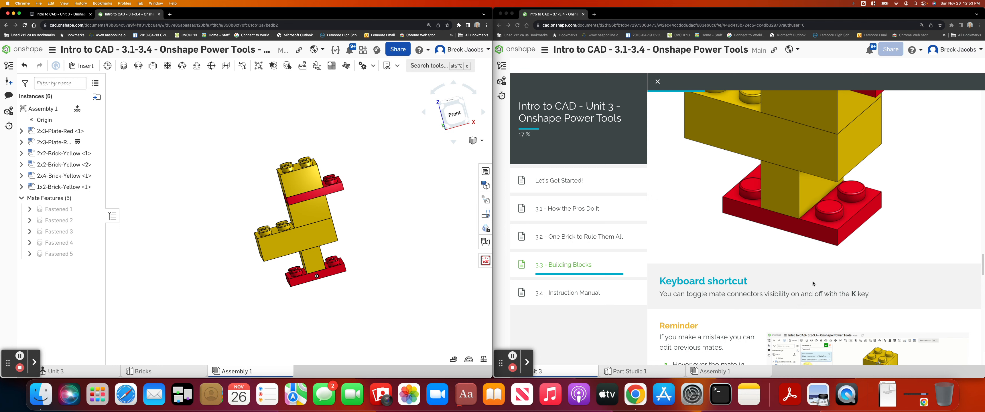
pyautogui.moveTo(607, 280)
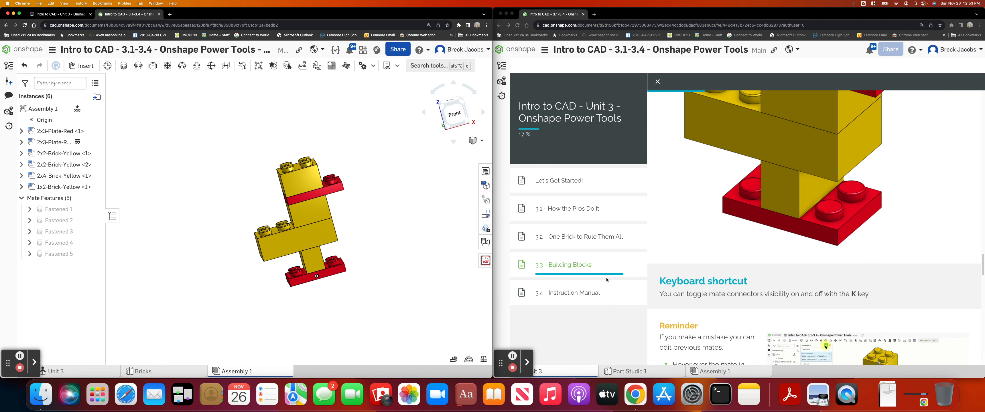
pyautogui.moveTo(649, 298)
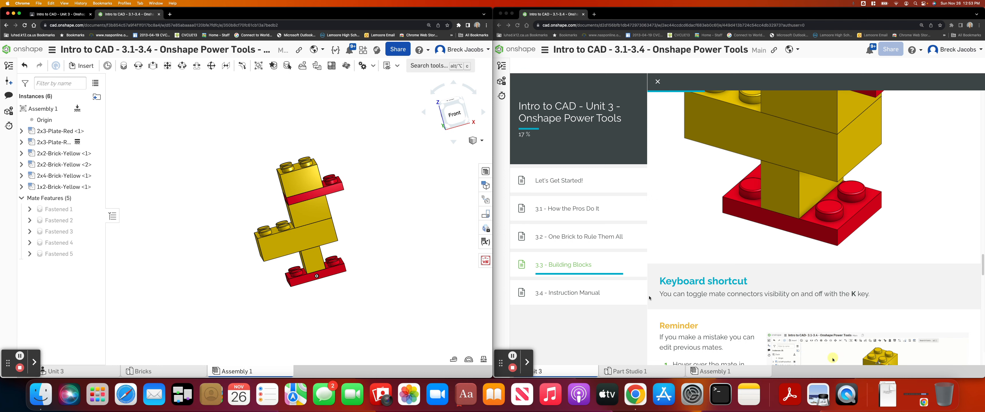
pyautogui.click(391, 262)
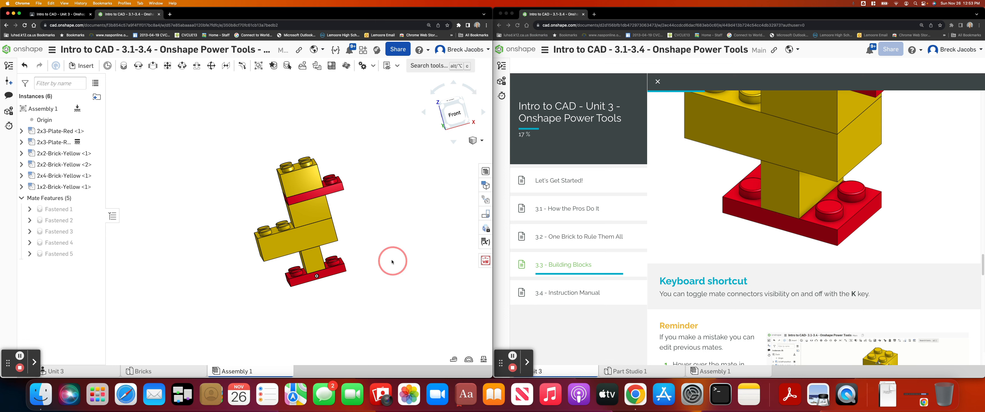
pyautogui.moveTo(391, 262); pyautogui.dragTo(446, 214)
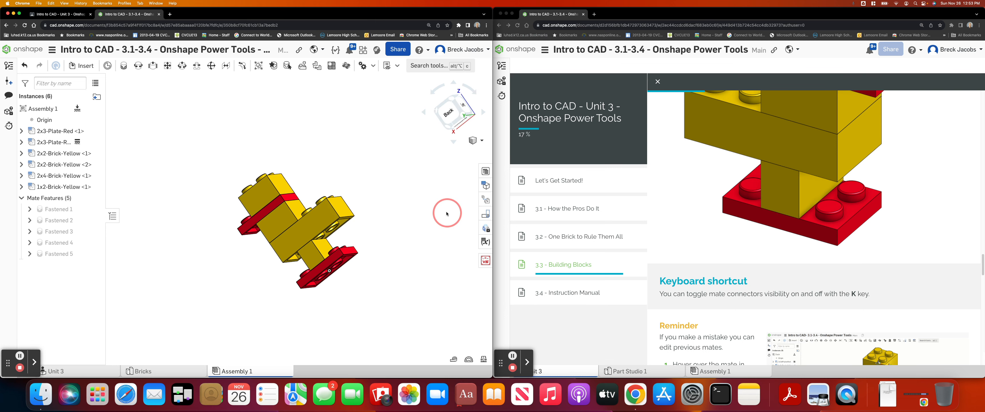
pyautogui.moveTo(447, 214); pyautogui.dragTo(376, 253)
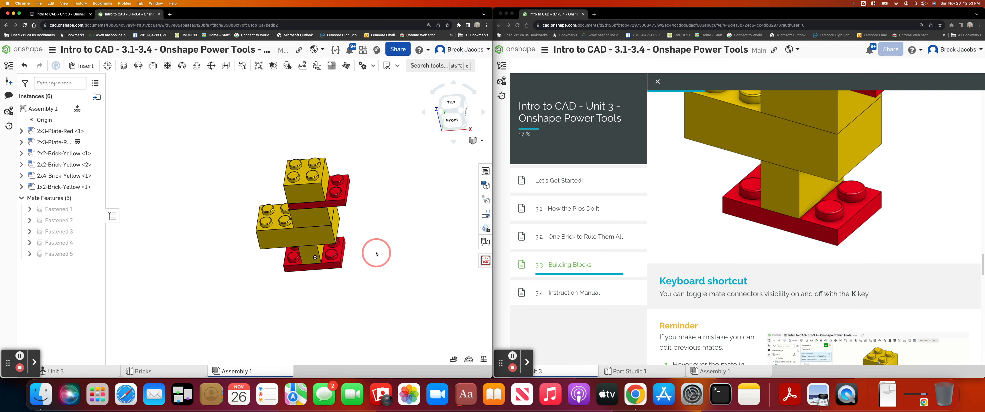